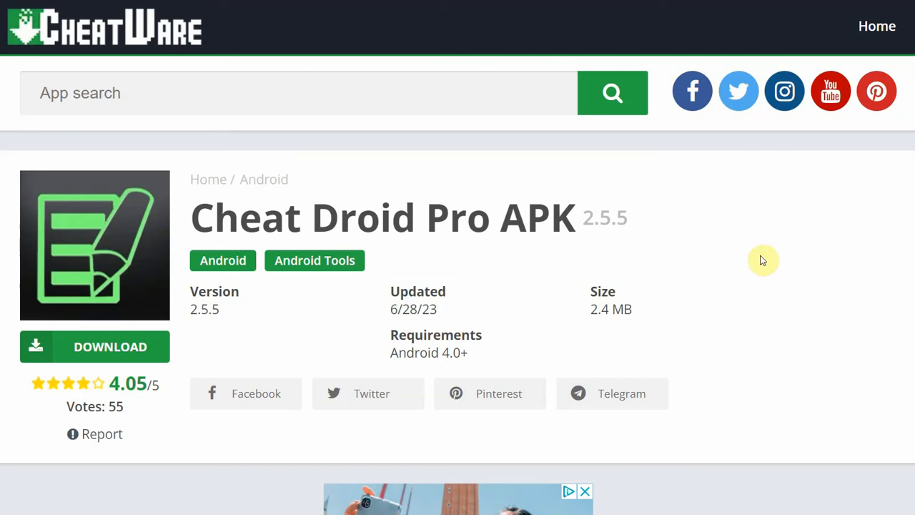
pyautogui.moveTo(762, 260)
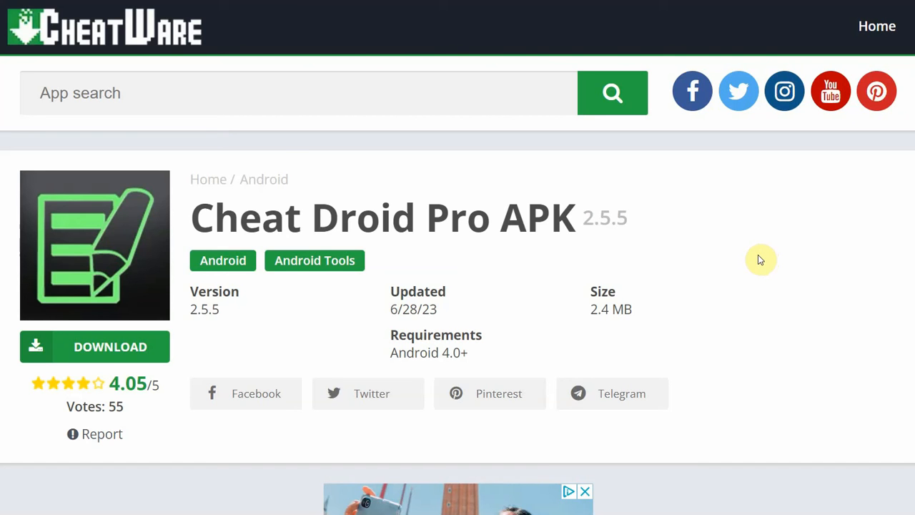
pyautogui.moveTo(729, 166)
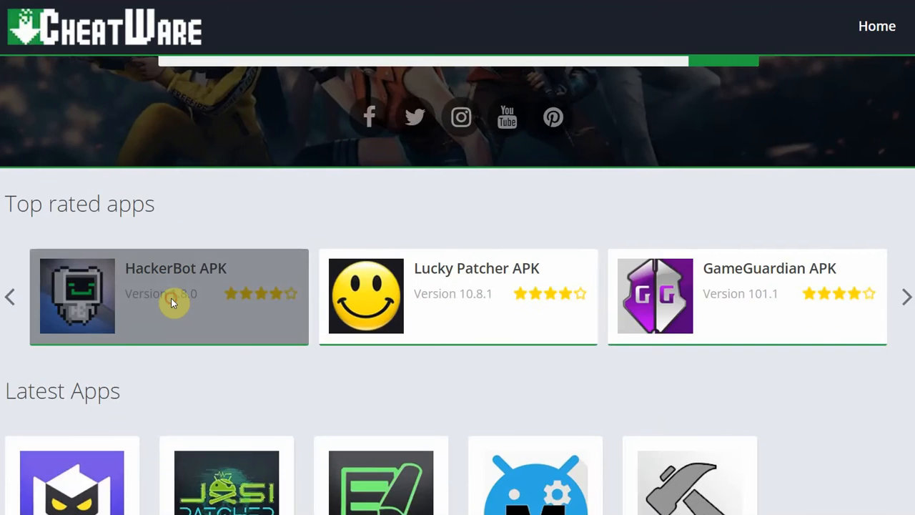
# View the Cheat Droid Pro APK page on CheatWare.net.
pyautogui.click(176, 268)
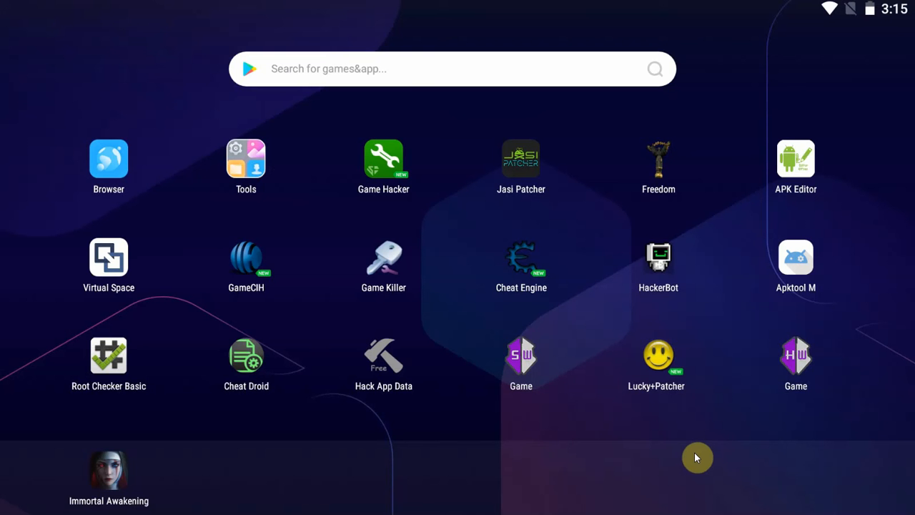
pyautogui.moveTo(842, 305)
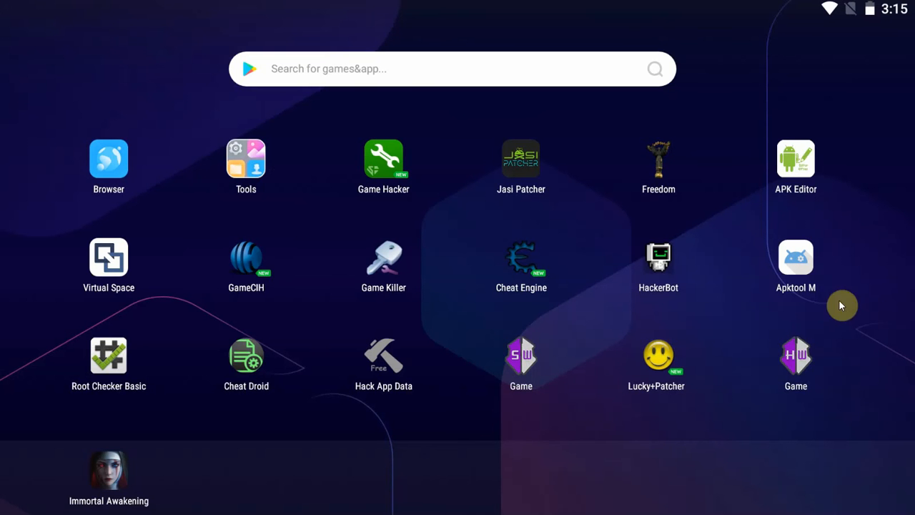
pyautogui.moveTo(329, 375)
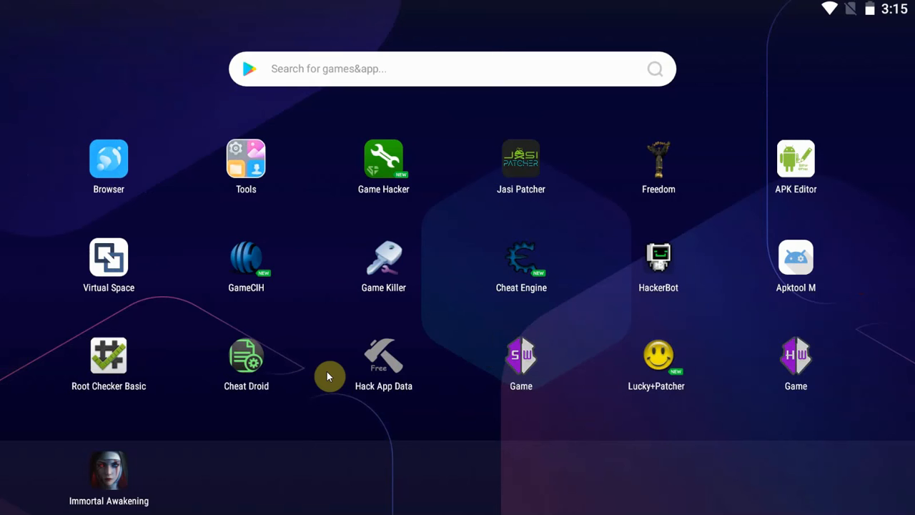
pyautogui.moveTo(318, 382)
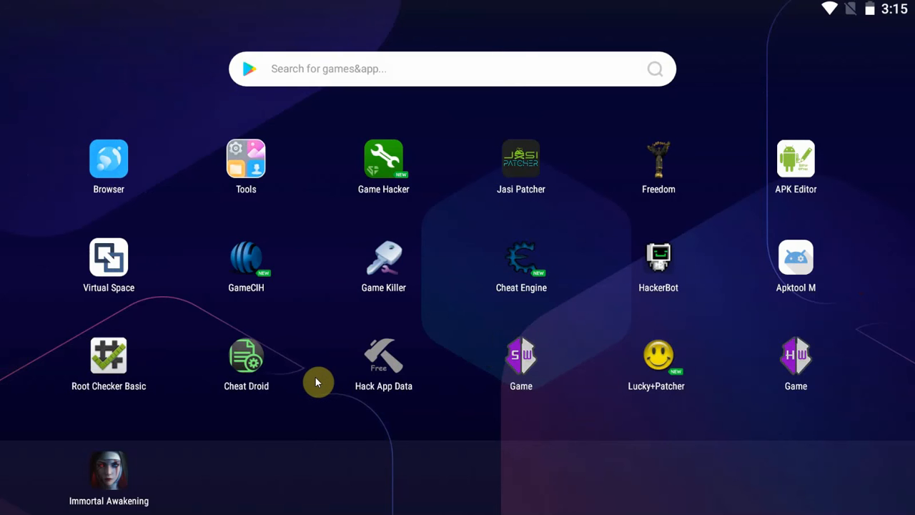
pyautogui.moveTo(261, 361)
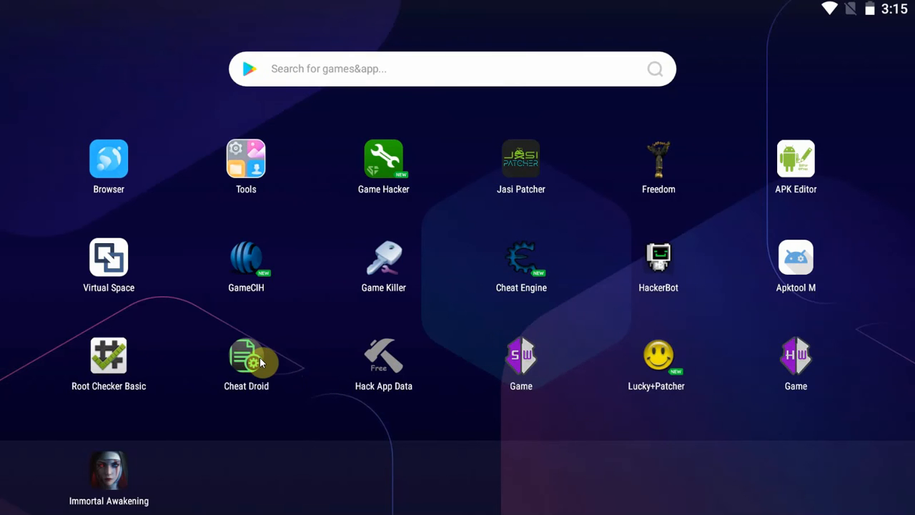
pyautogui.moveTo(881, 461)
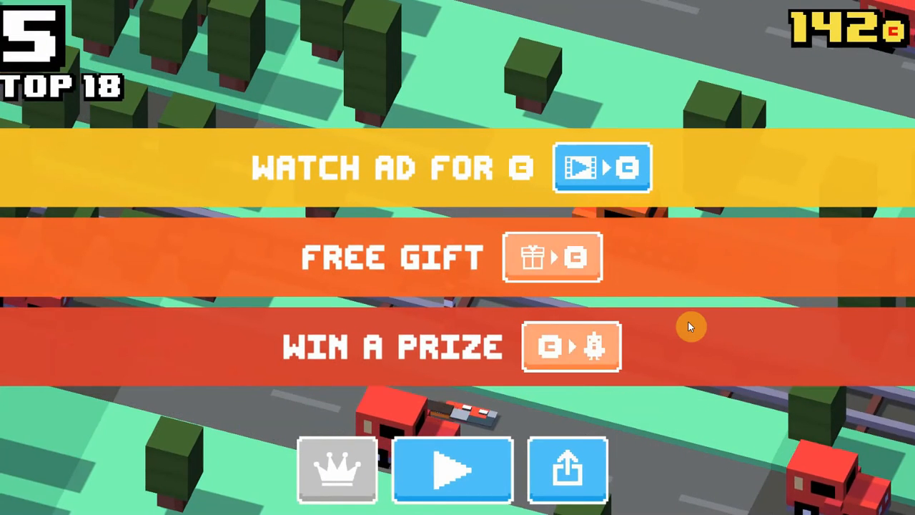
# Start a round in Crossy Road, leaving the game at 142 coins.
pyautogui.click(452, 470)
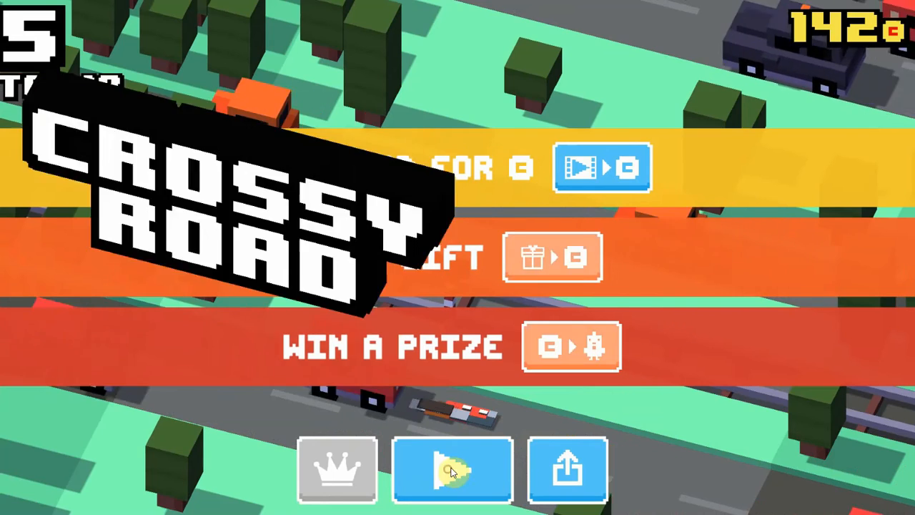
pyautogui.click(452, 470)
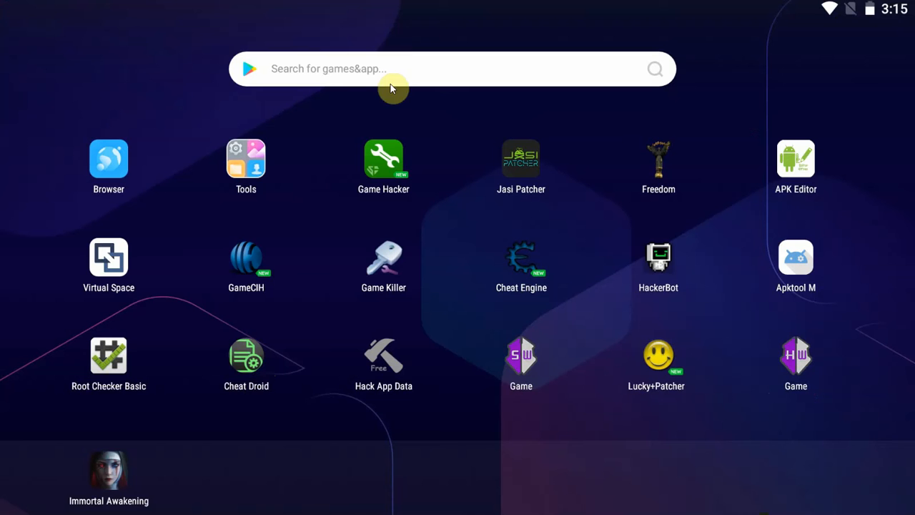
# Return to CheatWare.net and read the Cheat Droid Pro APK usage and install steps.
pyautogui.click(658, 257)
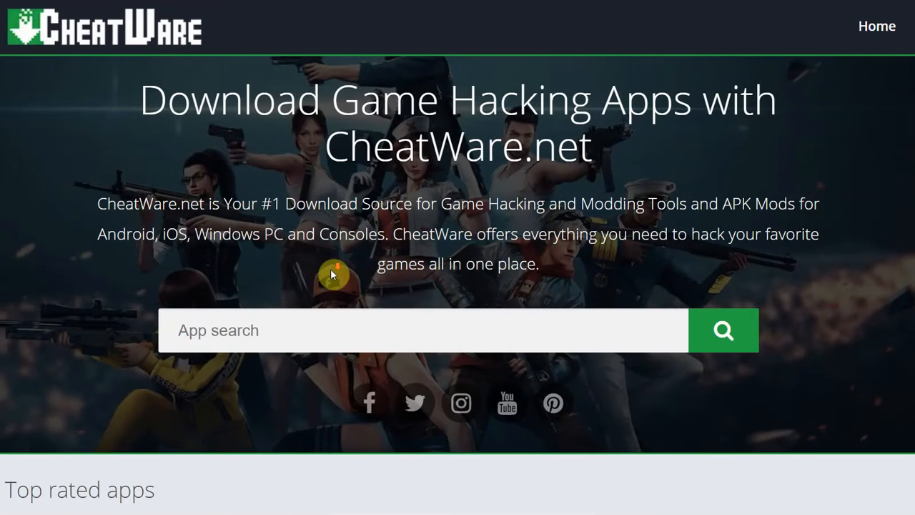
pyautogui.scroll(-3)
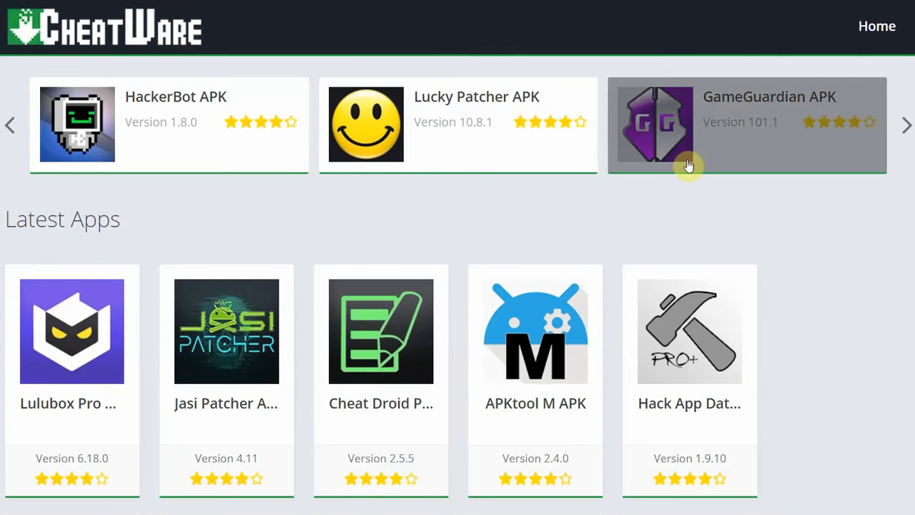
pyautogui.click(380, 331)
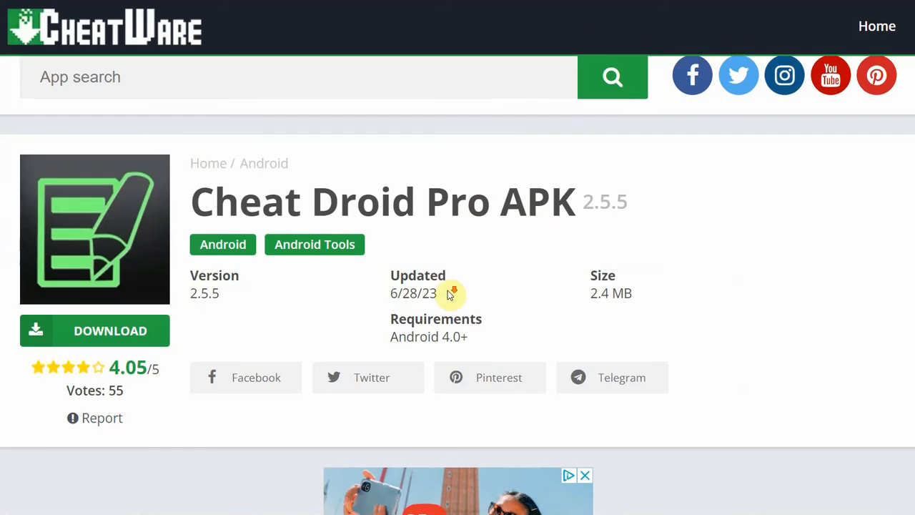
pyautogui.scroll(-3)
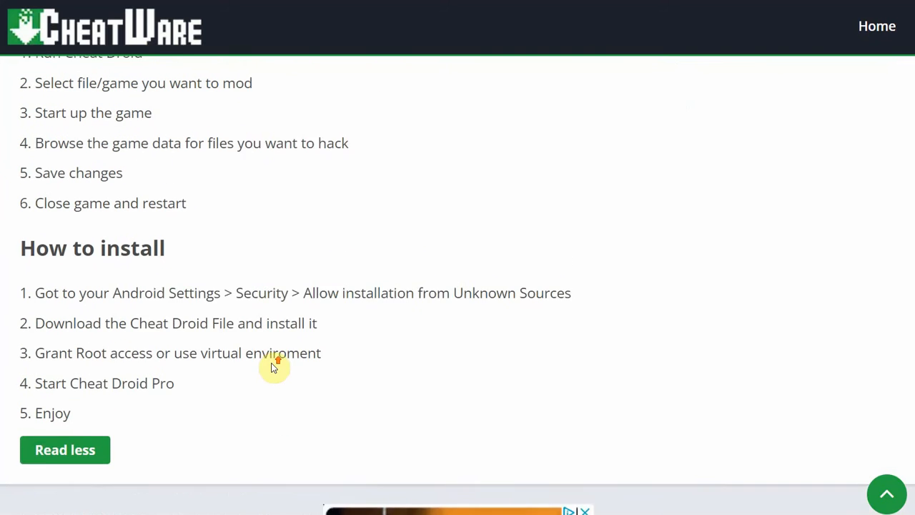
pyautogui.scroll(-3)
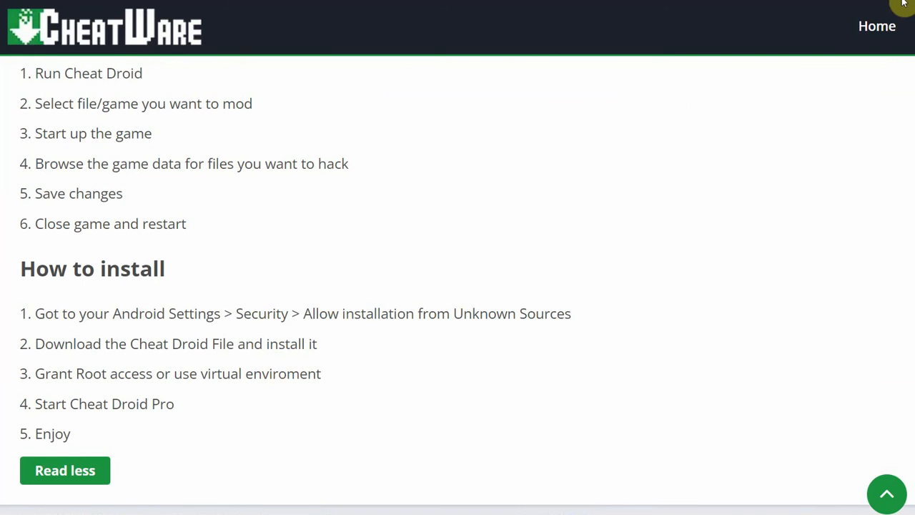
pyautogui.moveTo(877, 26)
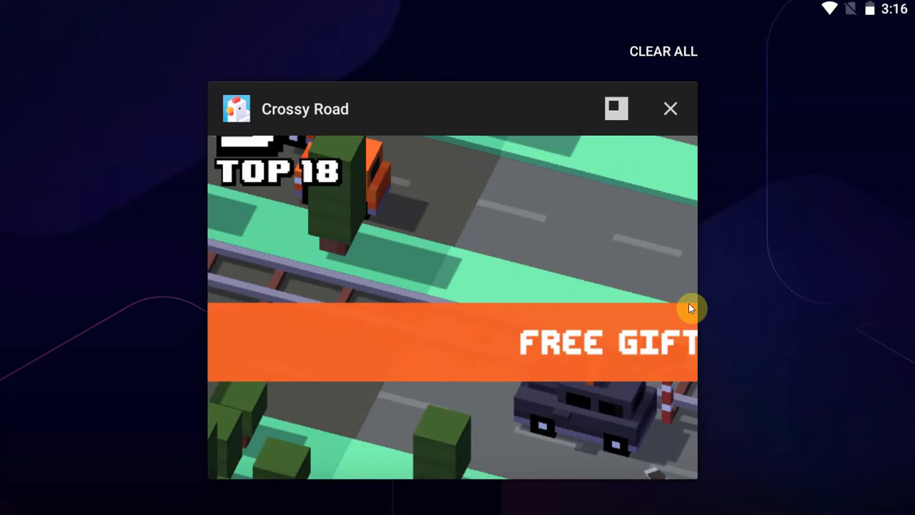
# Review Crossy Road's stored data in Cheat Droid: 42 shared preference XML files and 8 database files.
pyautogui.click(670, 108)
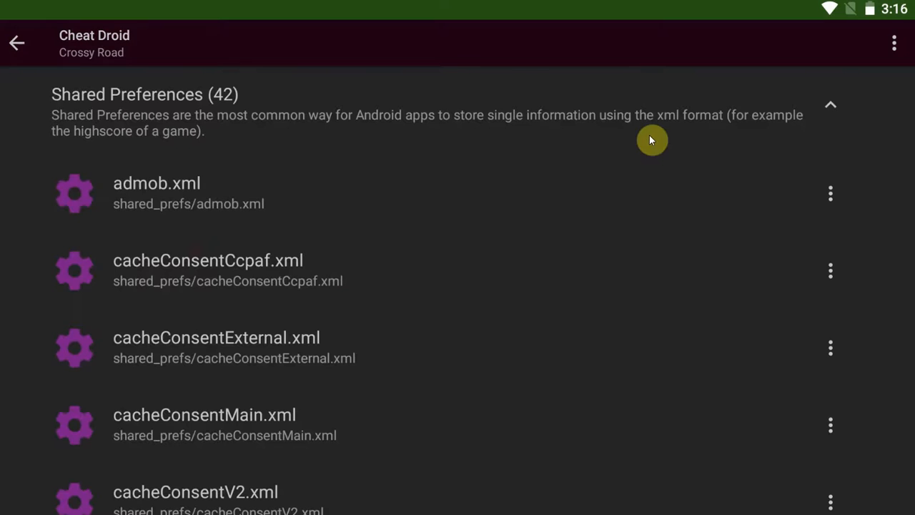
pyautogui.moveTo(491, 364)
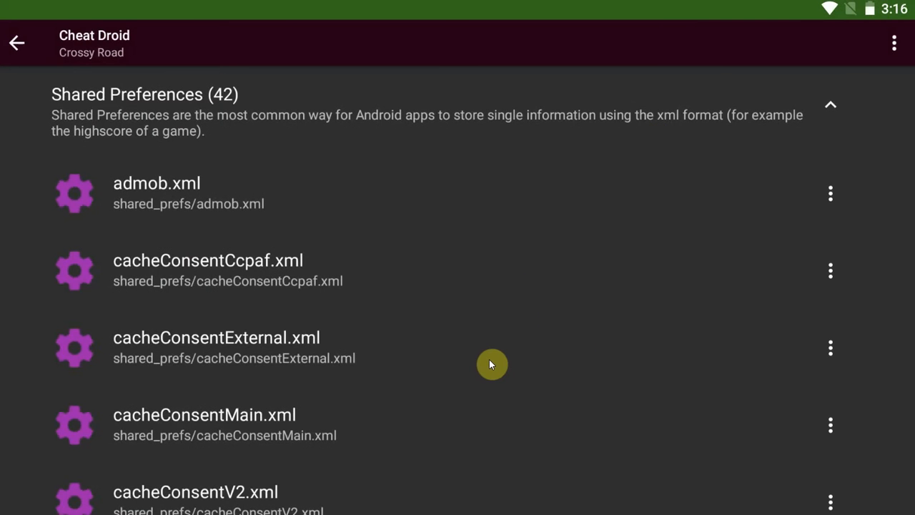
pyautogui.moveTo(492, 356)
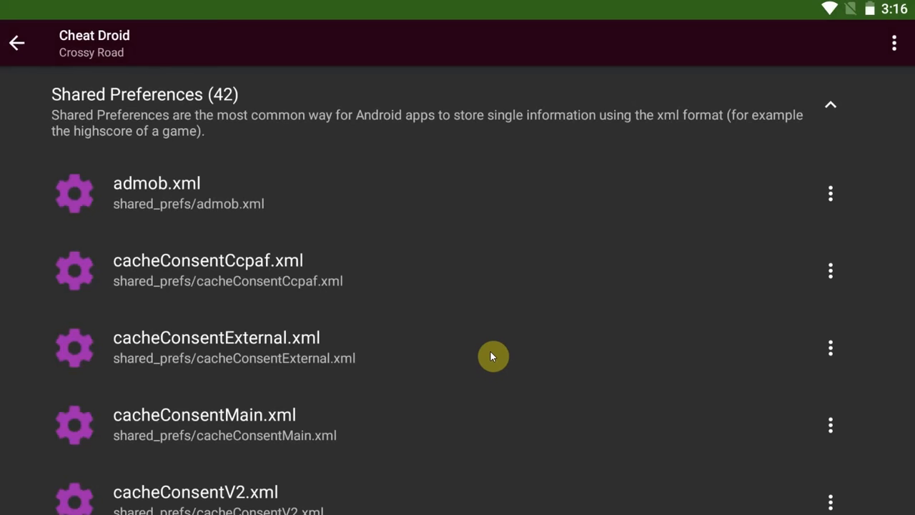
pyautogui.scroll(-3)
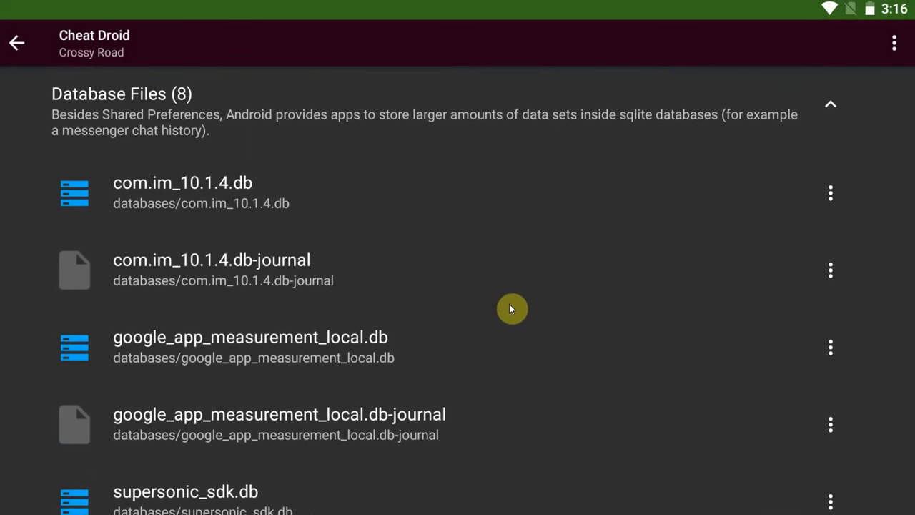
pyautogui.scroll(-3)
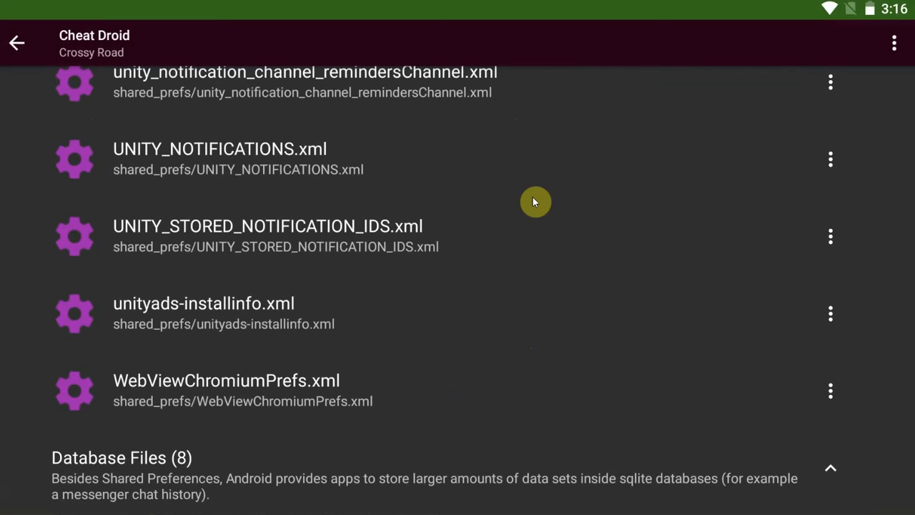
pyautogui.moveTo(539, 227)
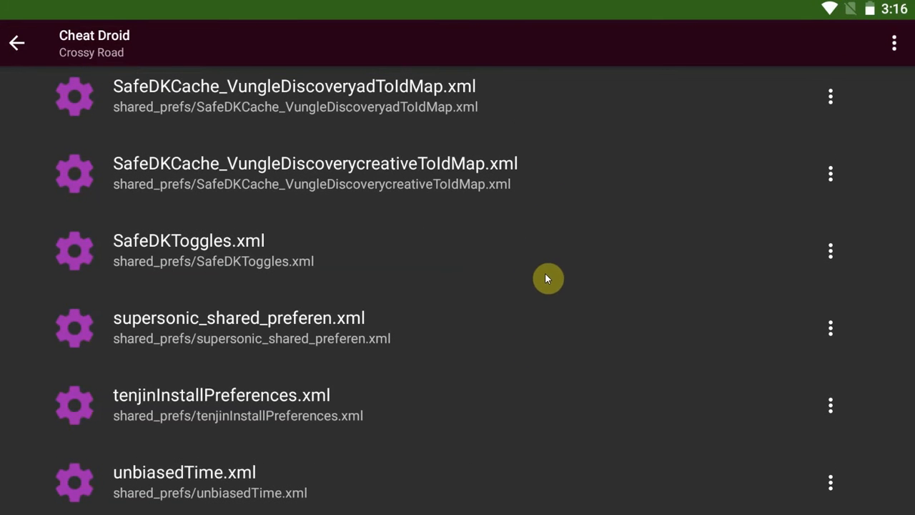
pyautogui.scroll(-3)
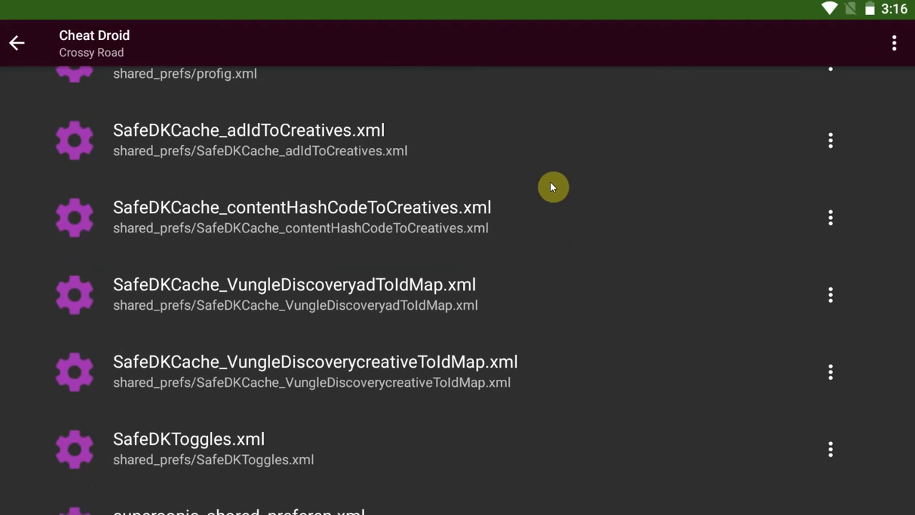
pyautogui.scroll(-3)
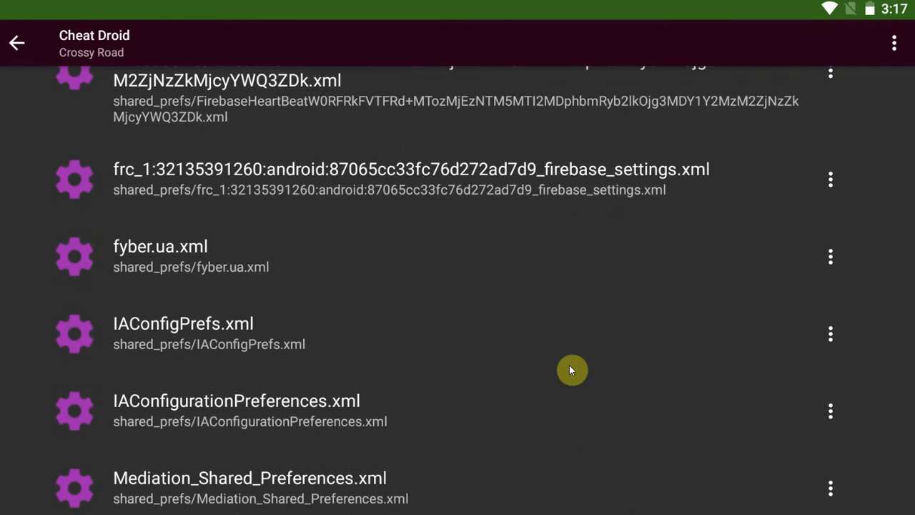
# Open com.yodo1.crossyroad.v2.playerprefs.xml, agreeing to terminate Crossy Road to edit it.
pyautogui.scroll(-3)
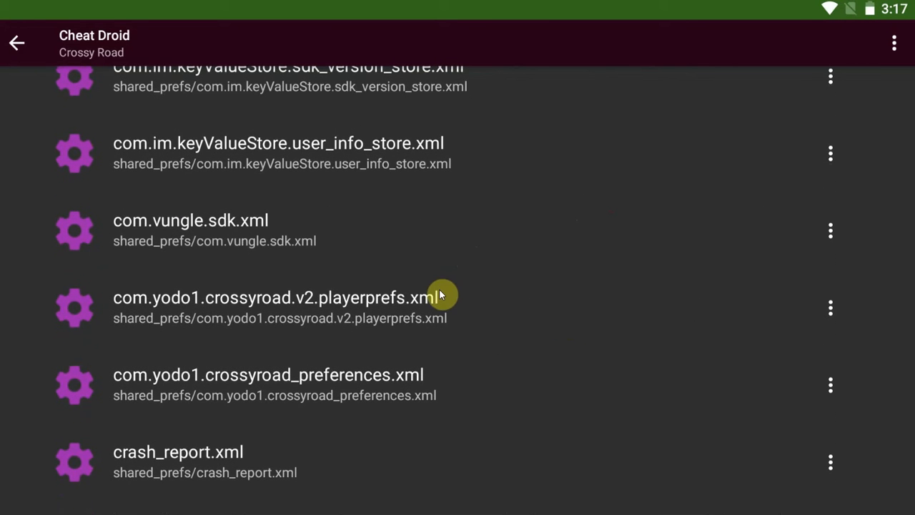
pyautogui.moveTo(351, 329)
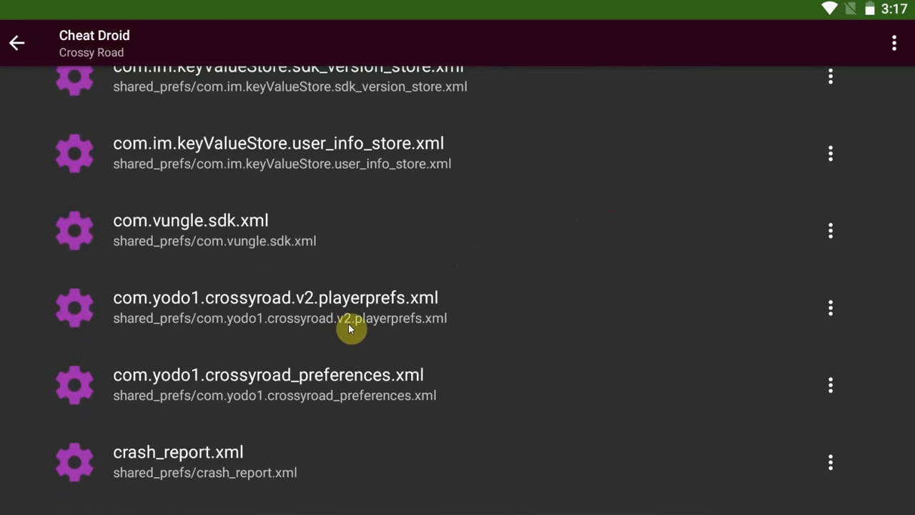
pyautogui.moveTo(441, 326)
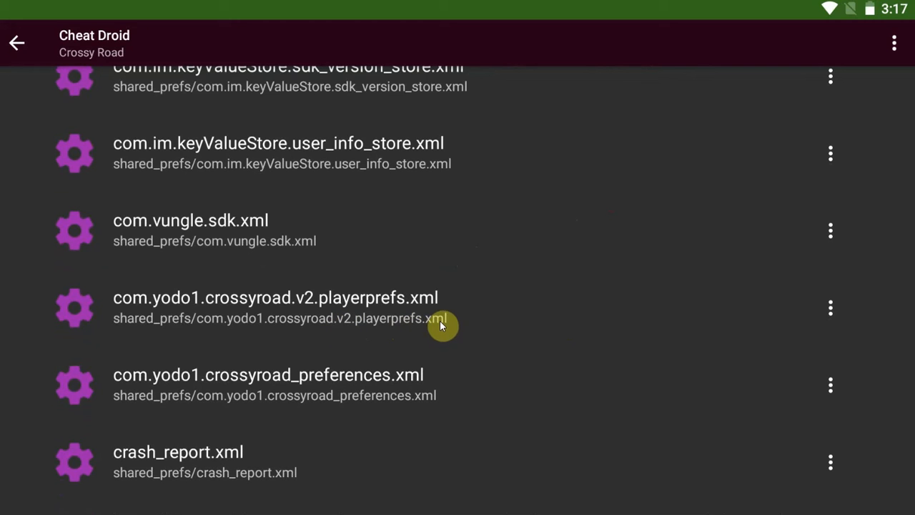
pyautogui.moveTo(440, 322)
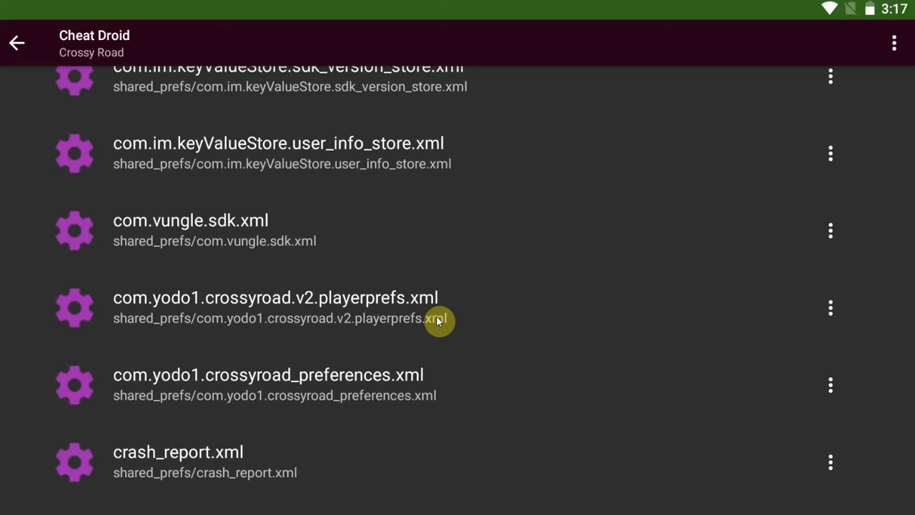
pyautogui.moveTo(424, 326)
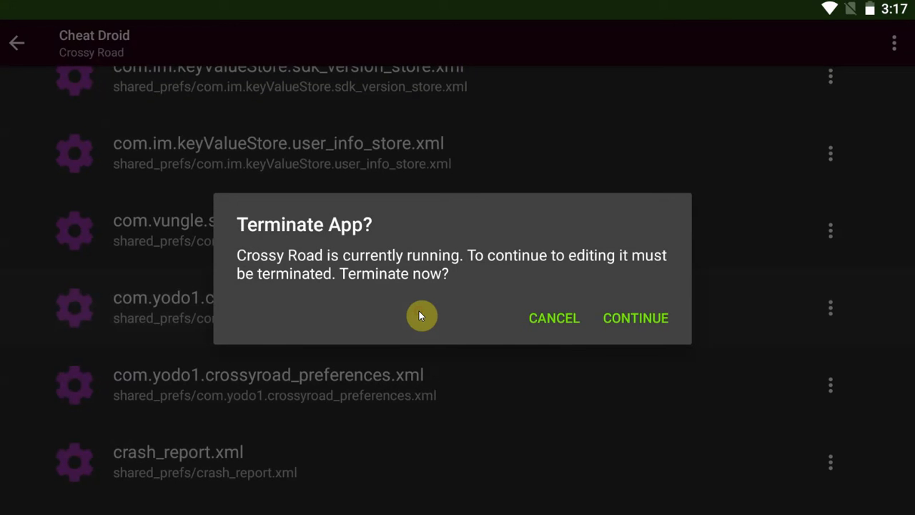
pyautogui.moveTo(602, 334)
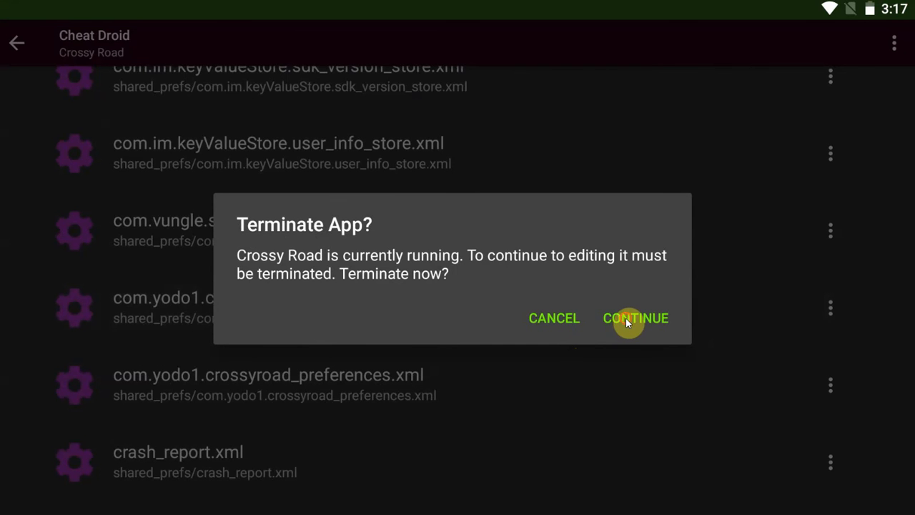
pyautogui.click(634, 318)
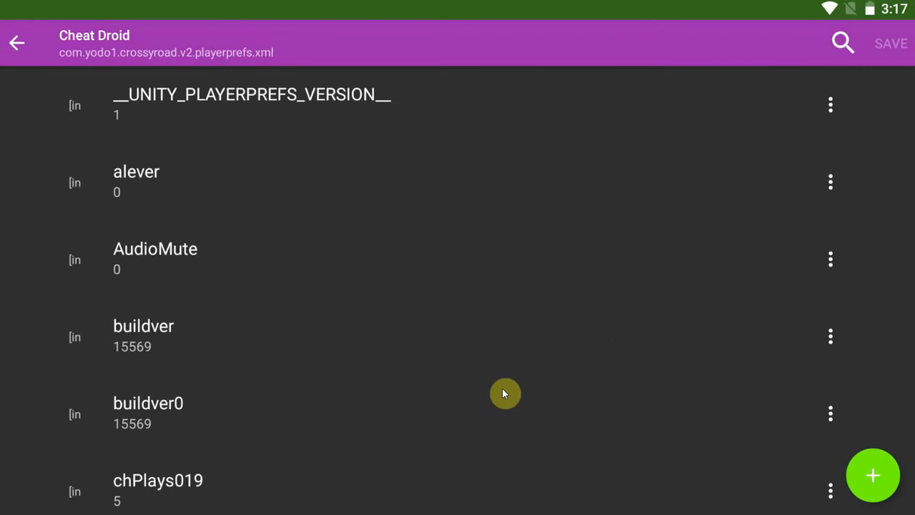
# Change the deviceCoins entry from 142 to 999999999 in the playerprefs file.
pyautogui.scroll(-3)
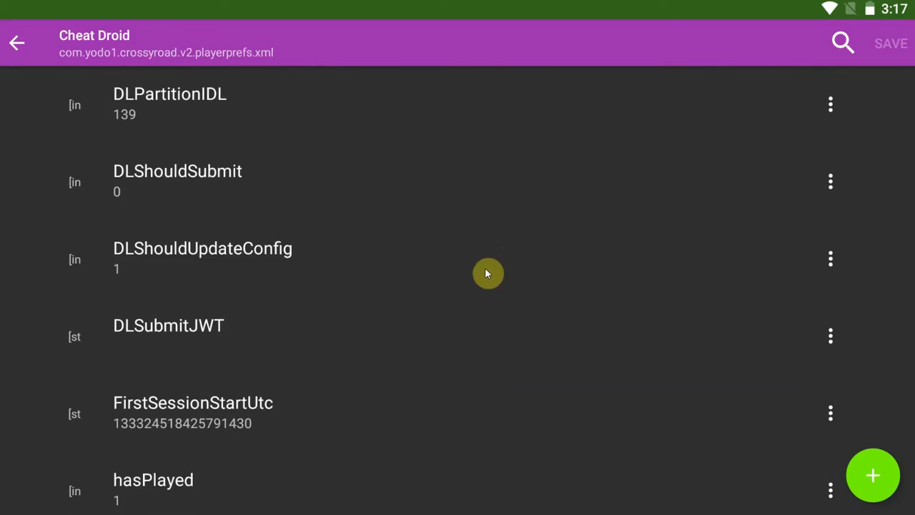
pyautogui.scroll(-3)
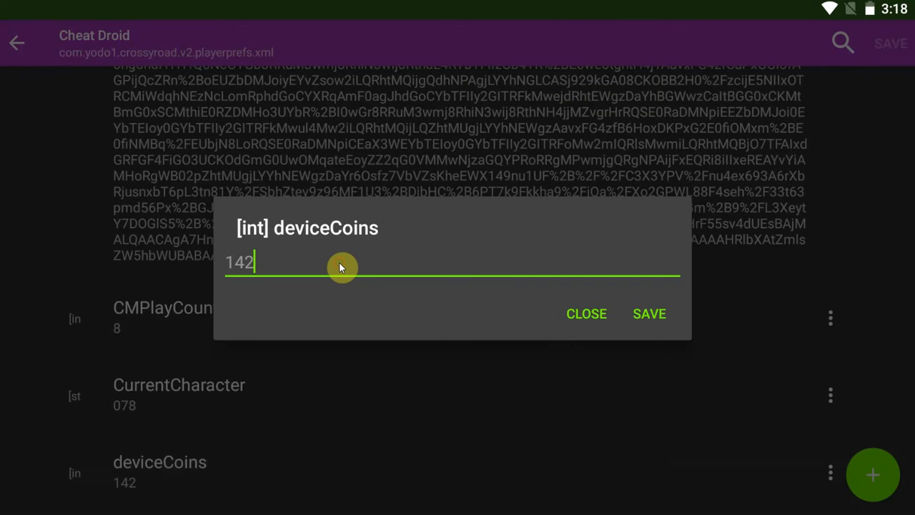
pyautogui.press('BackSpace')
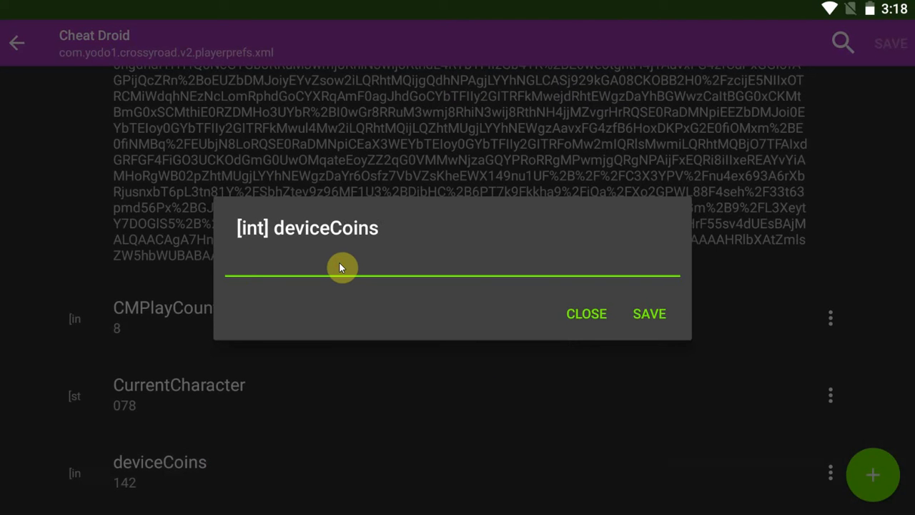
pyautogui.write('999999')
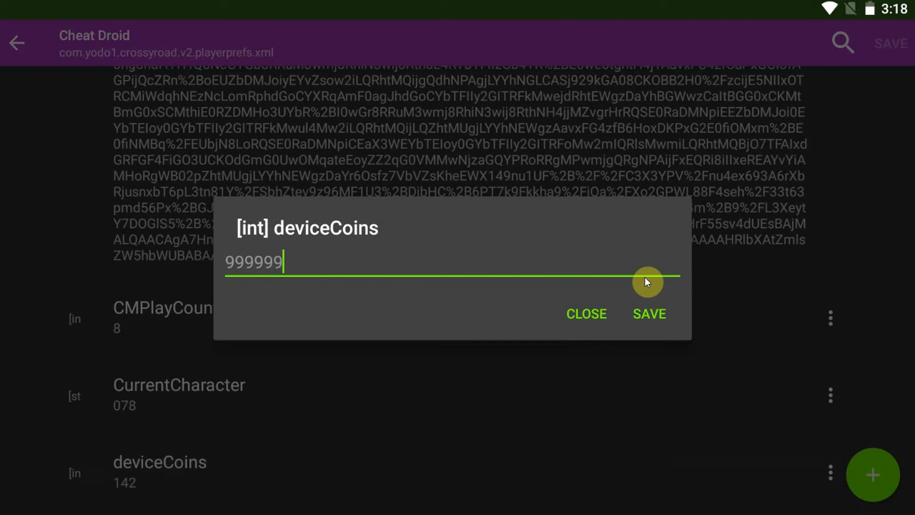
pyautogui.click(648, 313)
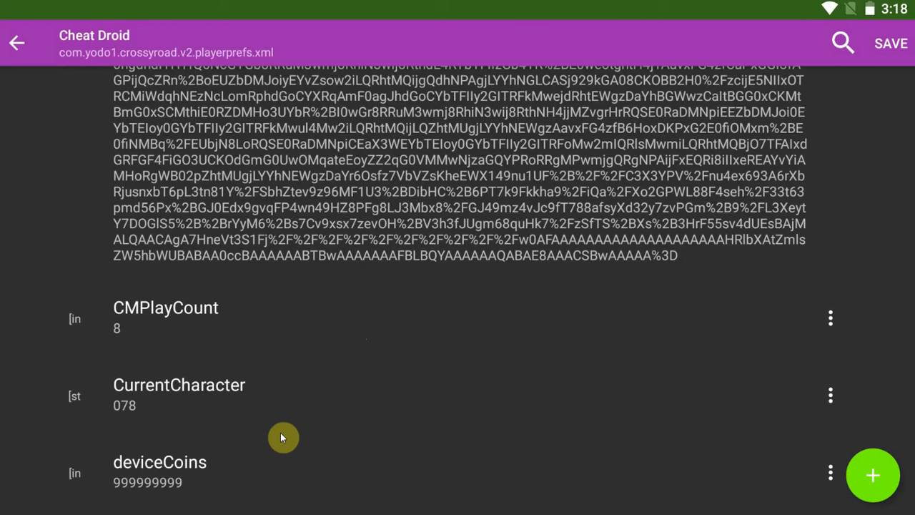
pyautogui.moveTo(273, 433)
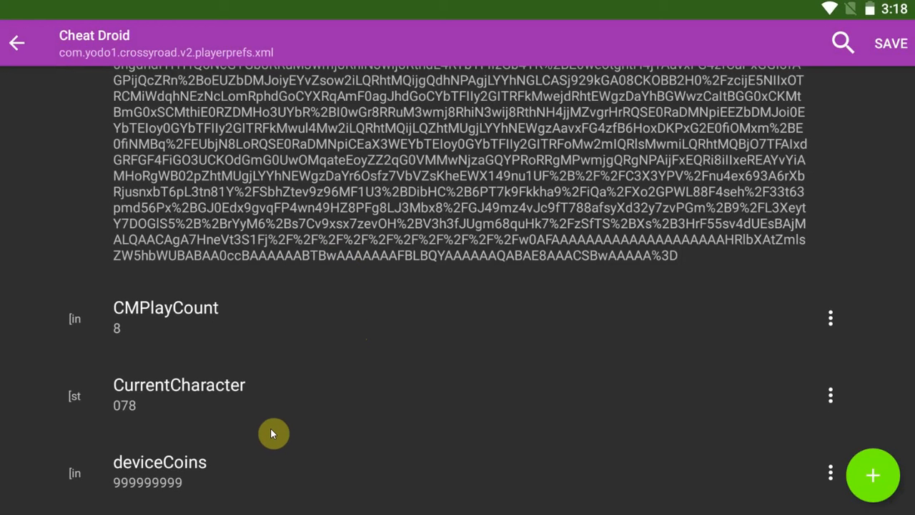
pyautogui.moveTo(524, 446)
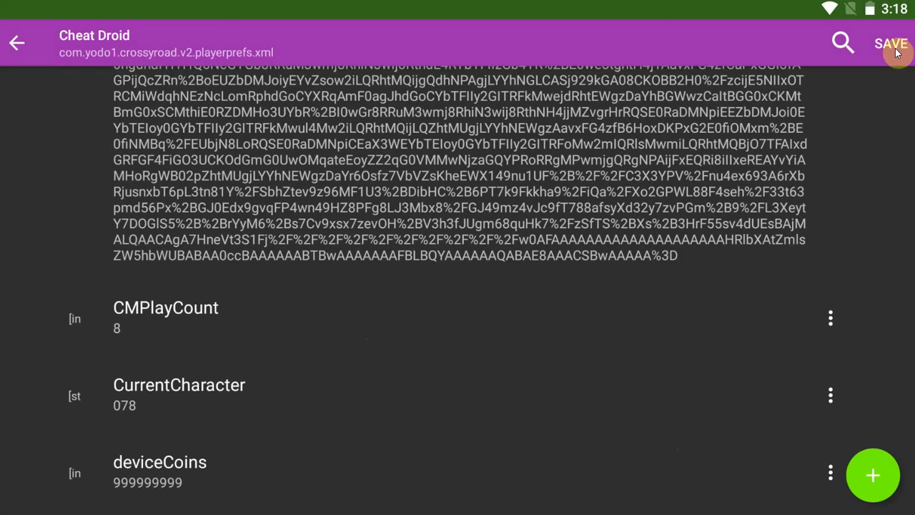
# Save the playerprefs file with deviceCoins at 999999999 and return to the file list.
pyautogui.click(891, 43)
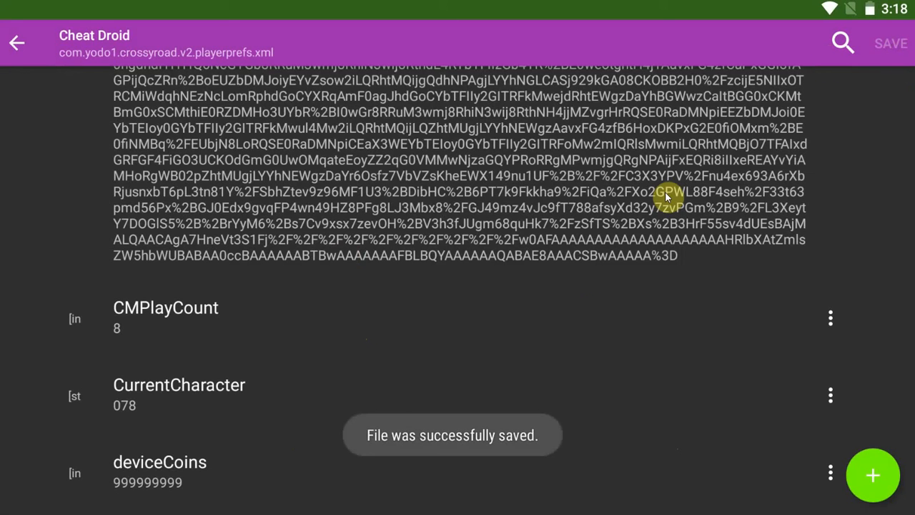
pyautogui.moveTo(692, 413)
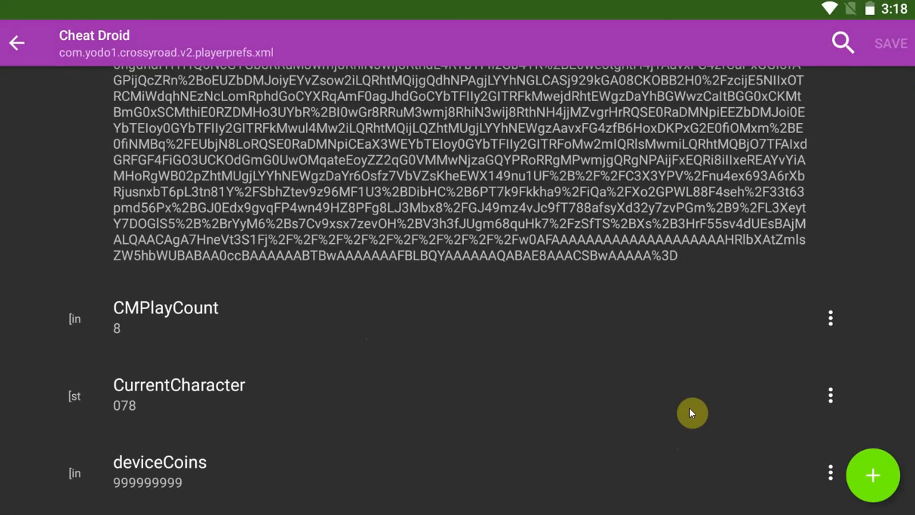
pyautogui.moveTo(621, 371)
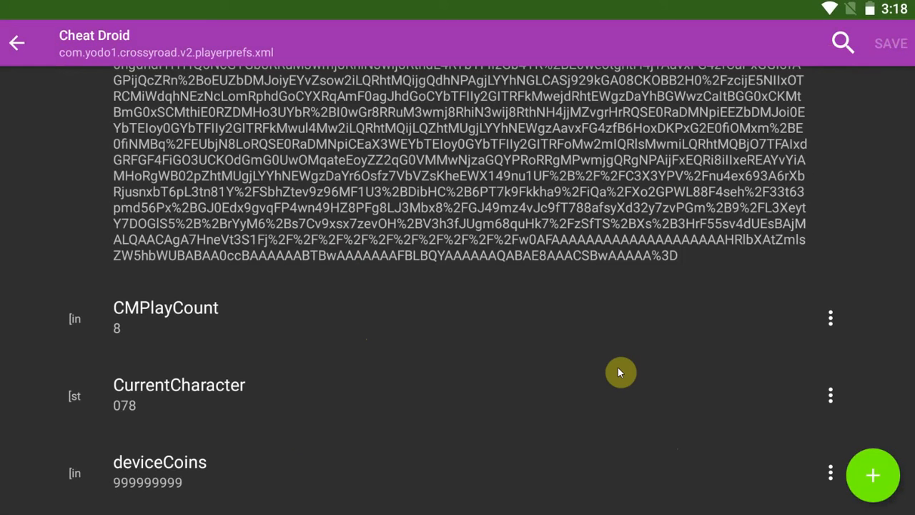
pyautogui.moveTo(863, 300)
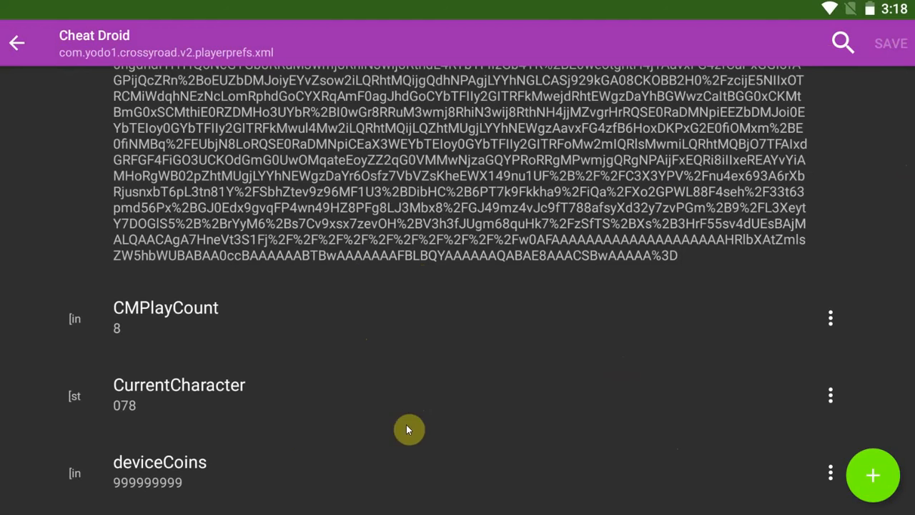
pyautogui.click(18, 42)
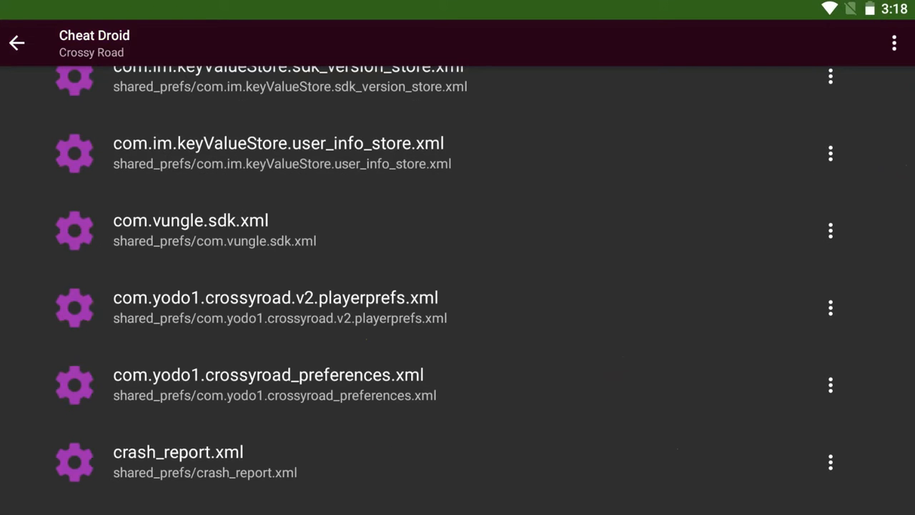
pyautogui.click(17, 42)
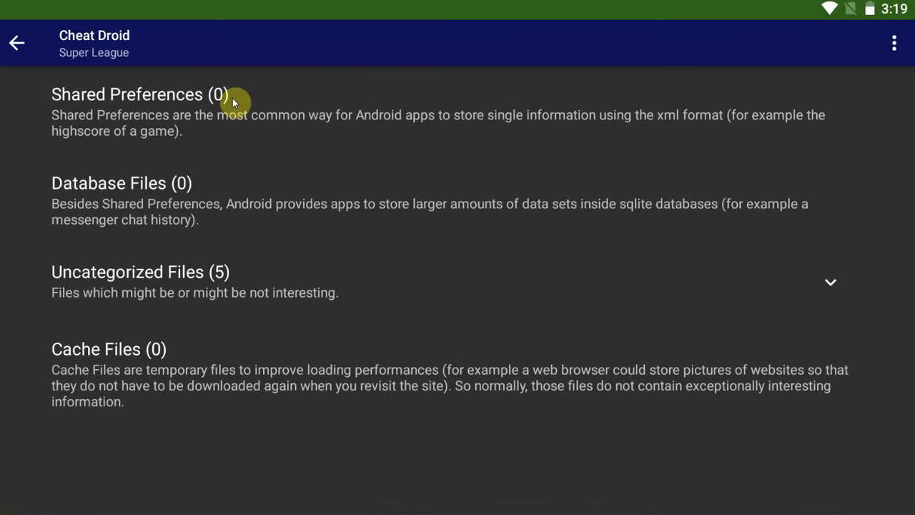
pyautogui.moveTo(208, 251)
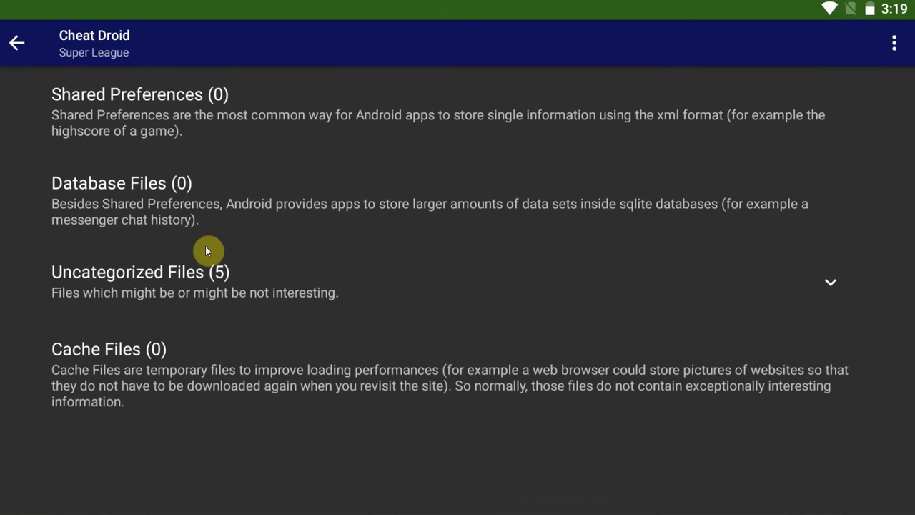
# Go back to Cheat Droid's installed-app list and browse it until the mood survey appears.
pyautogui.click(17, 42)
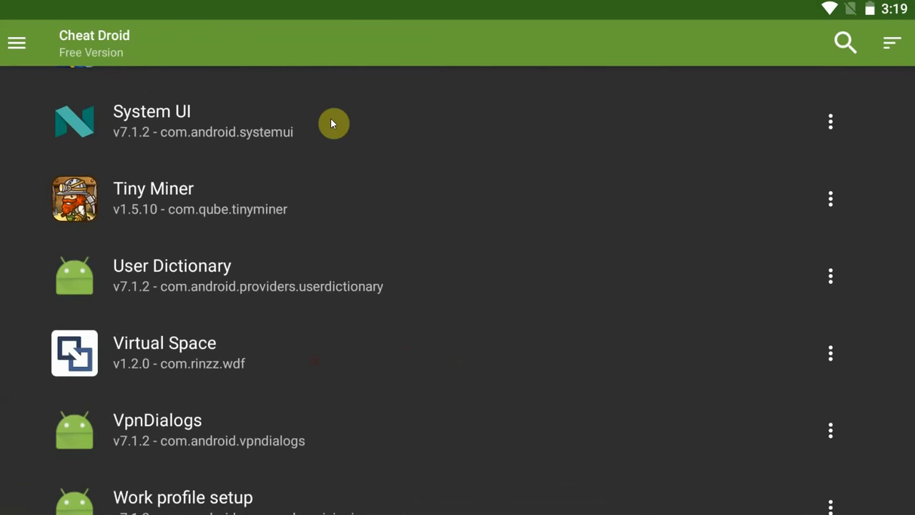
pyautogui.scroll(-3)
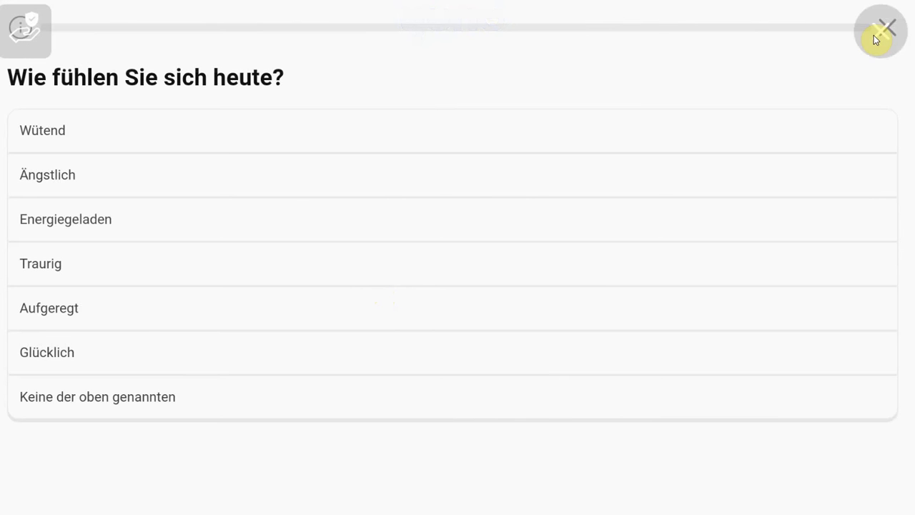
pyautogui.click(886, 29)
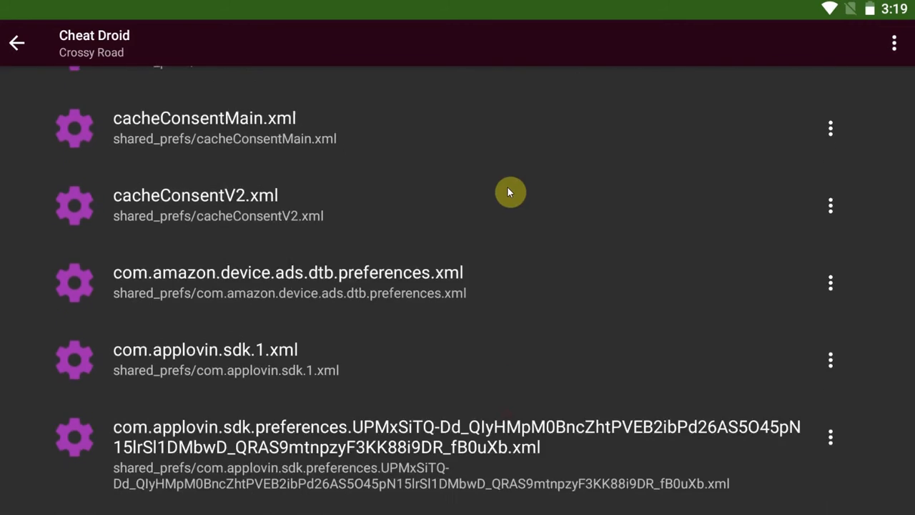
pyautogui.scroll(-3)
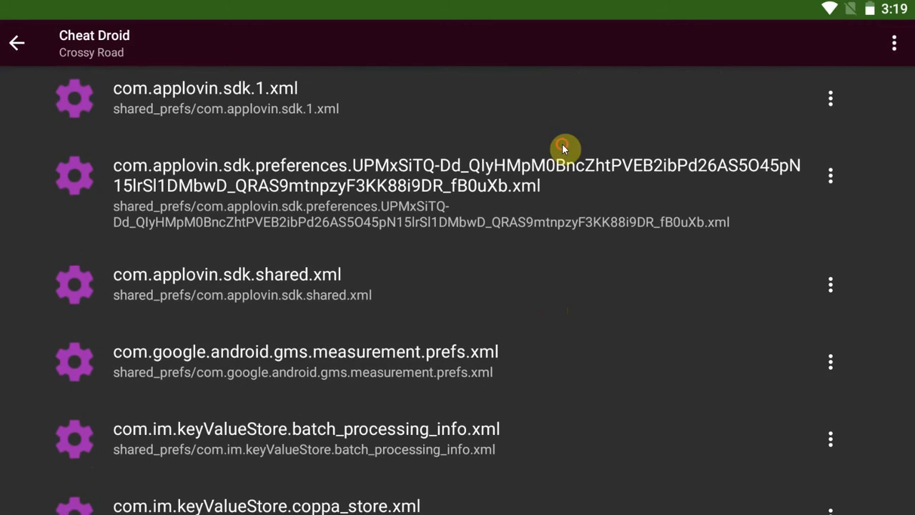
pyautogui.scroll(-3)
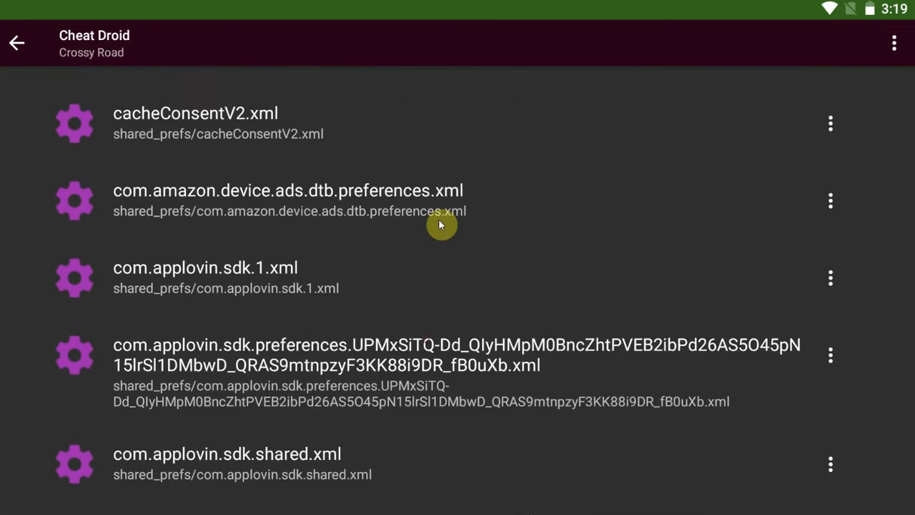
pyautogui.scroll(-3)
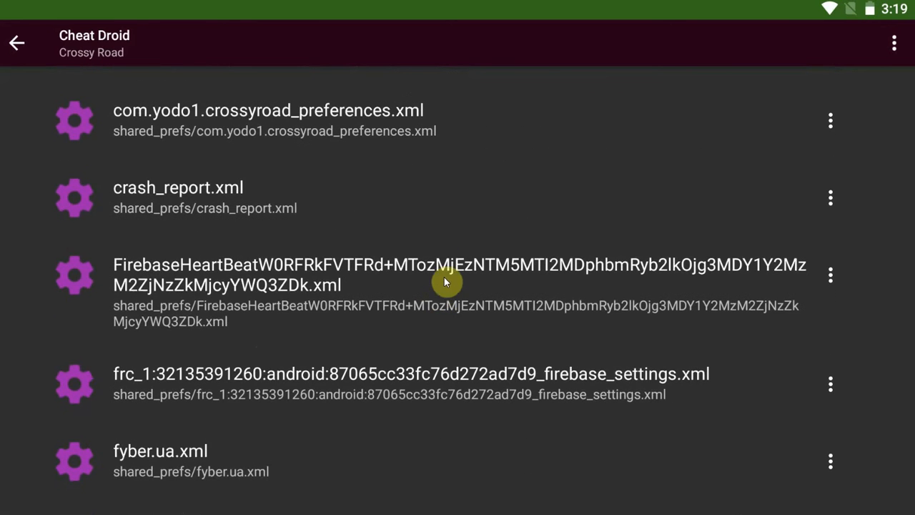
pyautogui.scroll(-3)
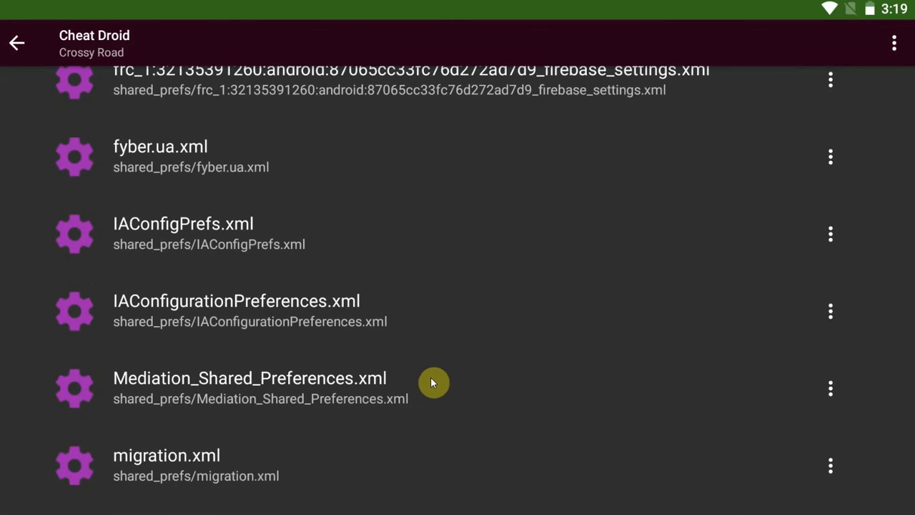
pyautogui.scroll(-3)
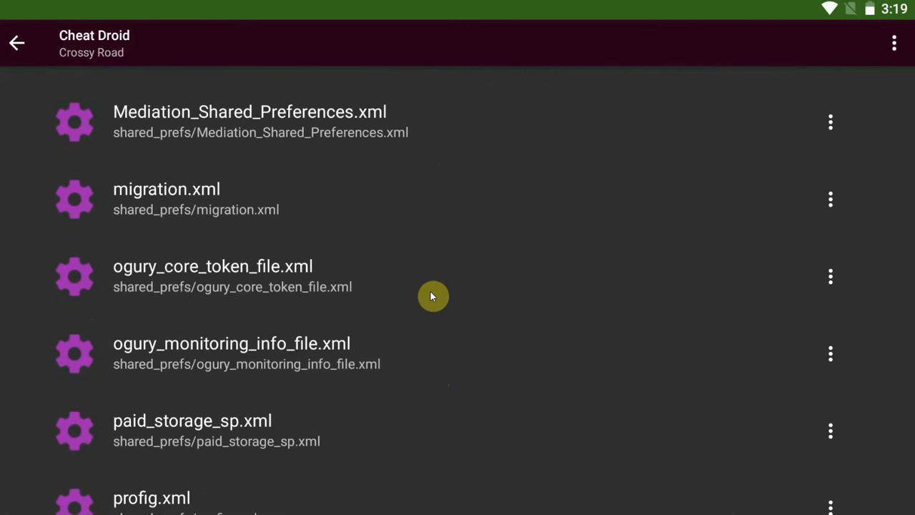
pyautogui.scroll(-3)
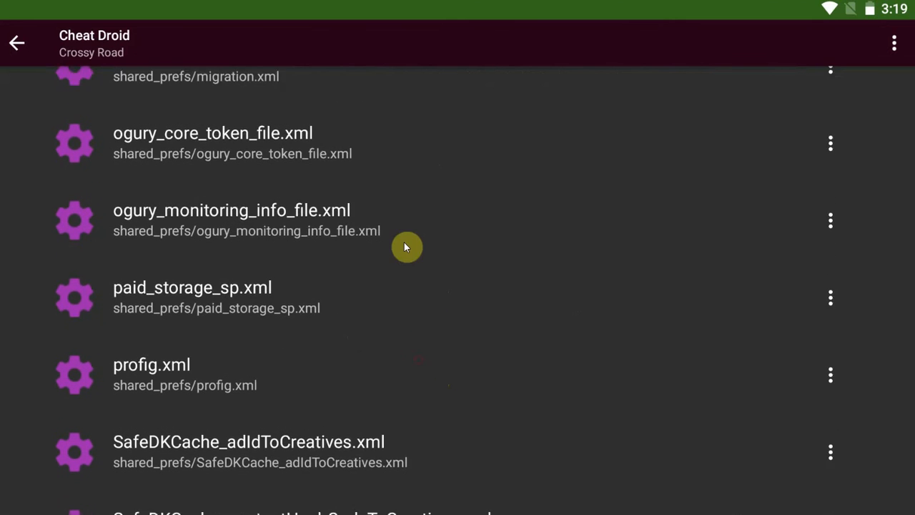
pyautogui.scroll(-3)
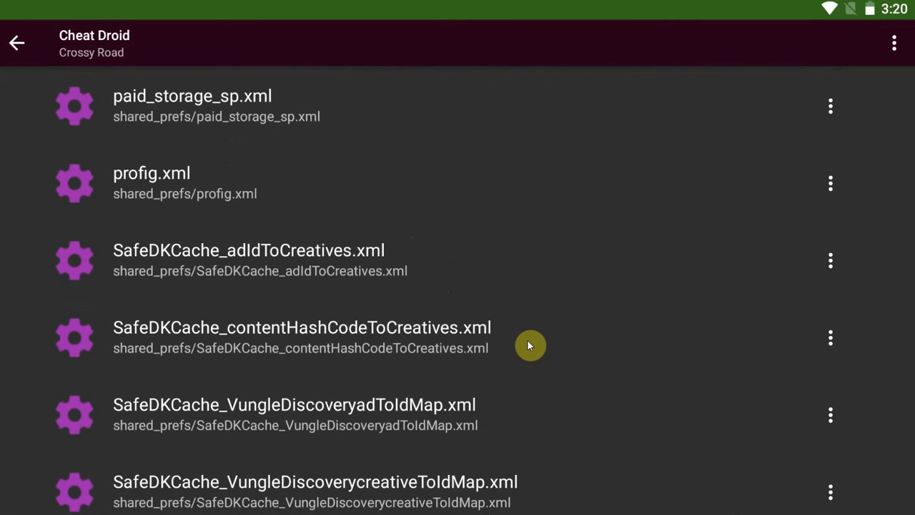
pyautogui.moveTo(531, 344)
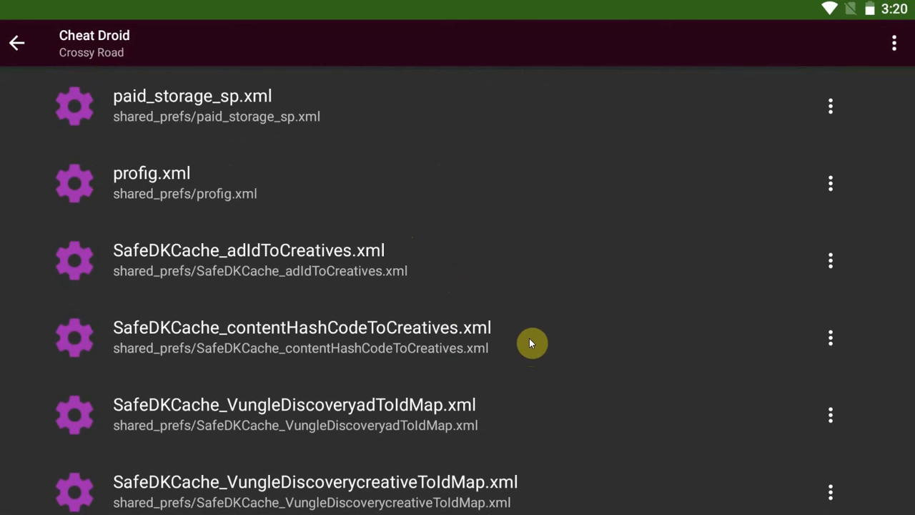
pyautogui.moveTo(517, 314)
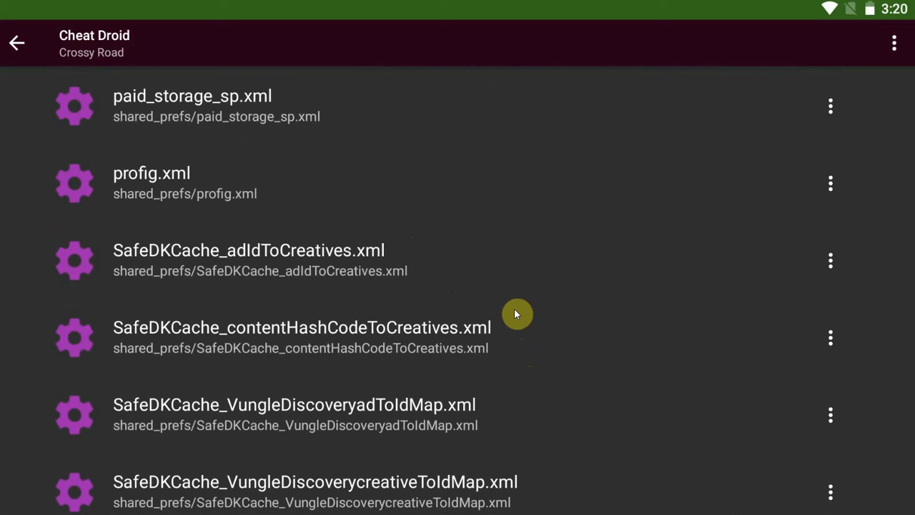
pyautogui.moveTo(495, 297)
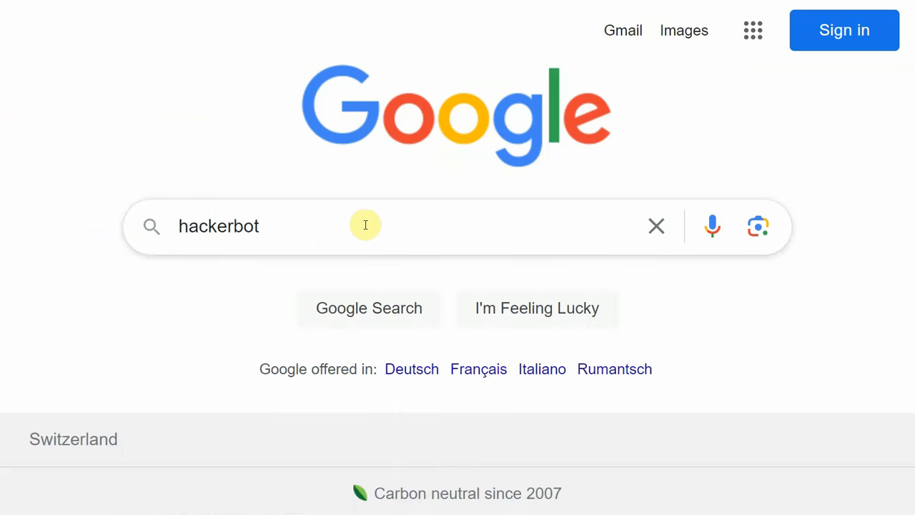
# Run a Google search for hackerbot to reach HackerBot's HackFinder page.
pyautogui.press('Enter')
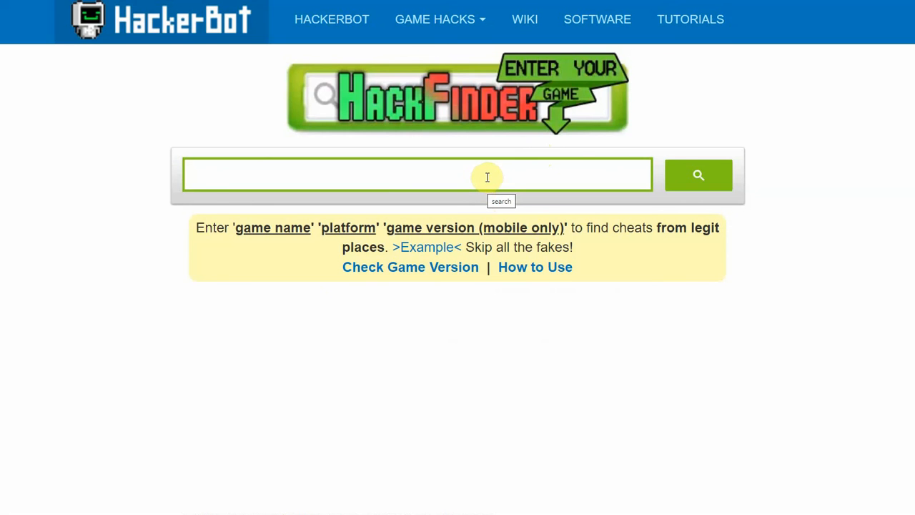
pyautogui.moveTo(571, 170)
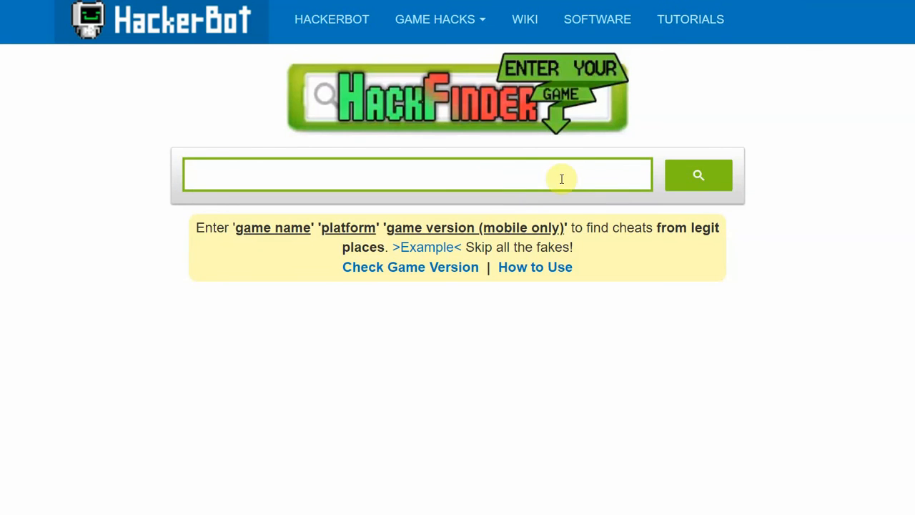
pyautogui.moveTo(526, 166)
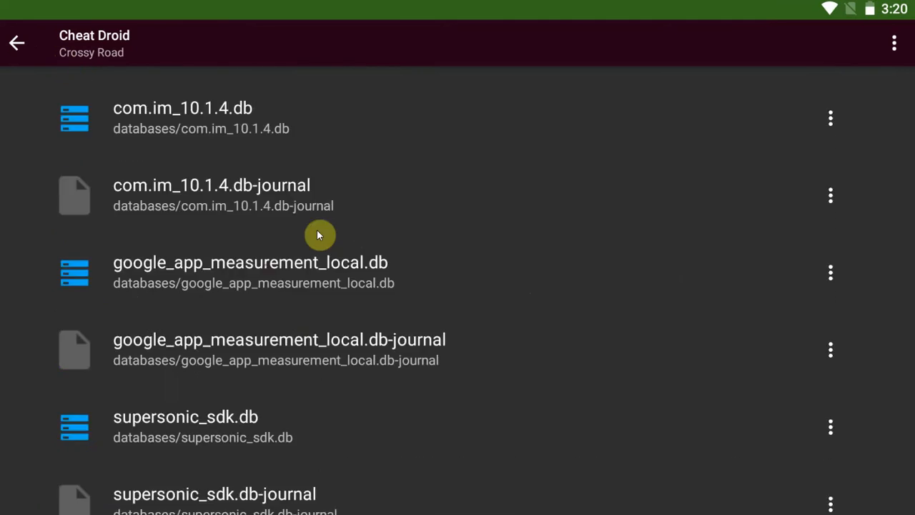
# Scroll Crossy Road's file list down to com.yodo1.crossyroad.v2.playerprefs.xml.
pyautogui.scroll(-3)
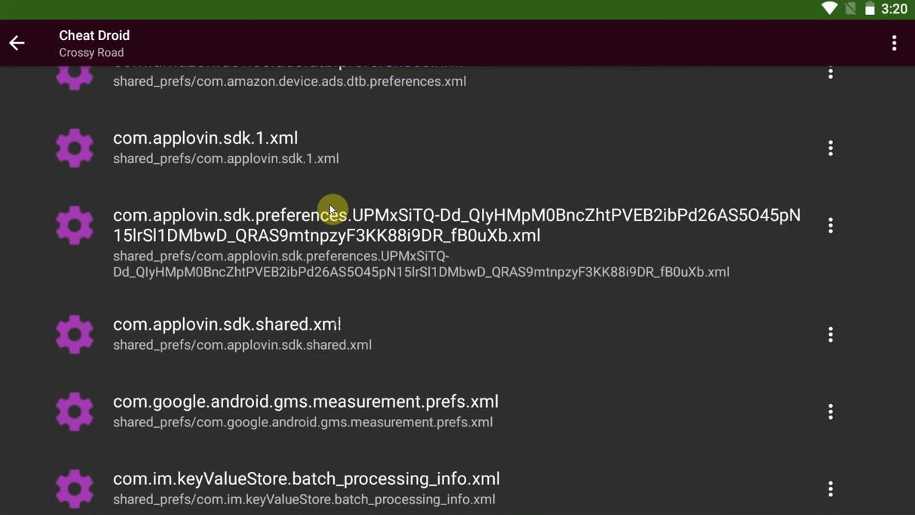
pyautogui.scroll(-3)
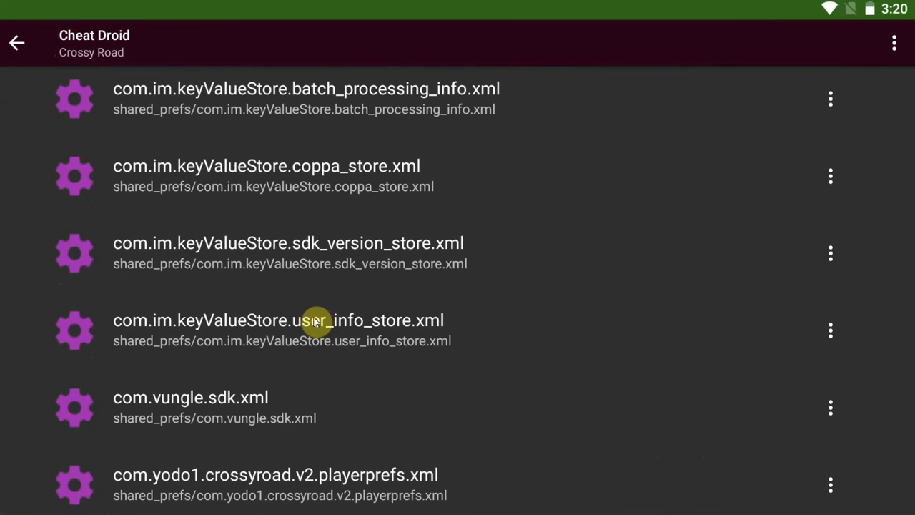
pyautogui.moveTo(366, 320)
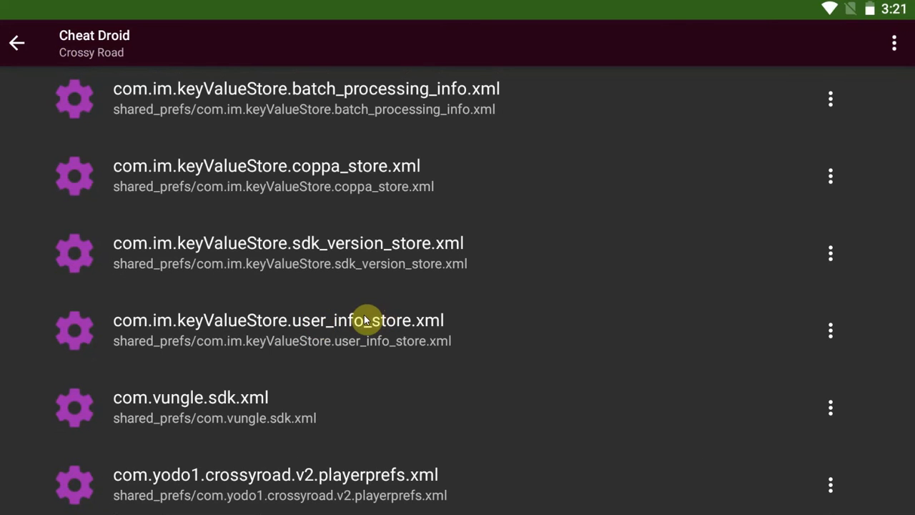
pyautogui.moveTo(391, 330)
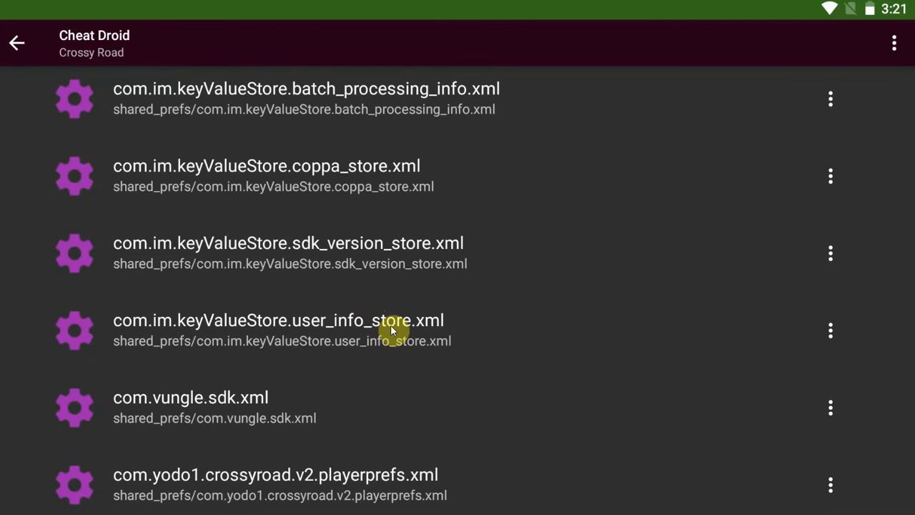
pyautogui.moveTo(332, 504)
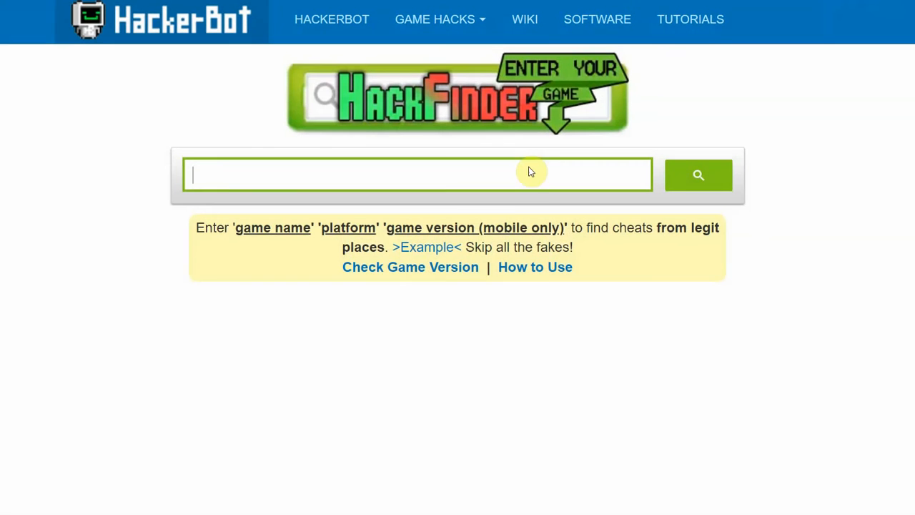
pyautogui.moveTo(597, 20)
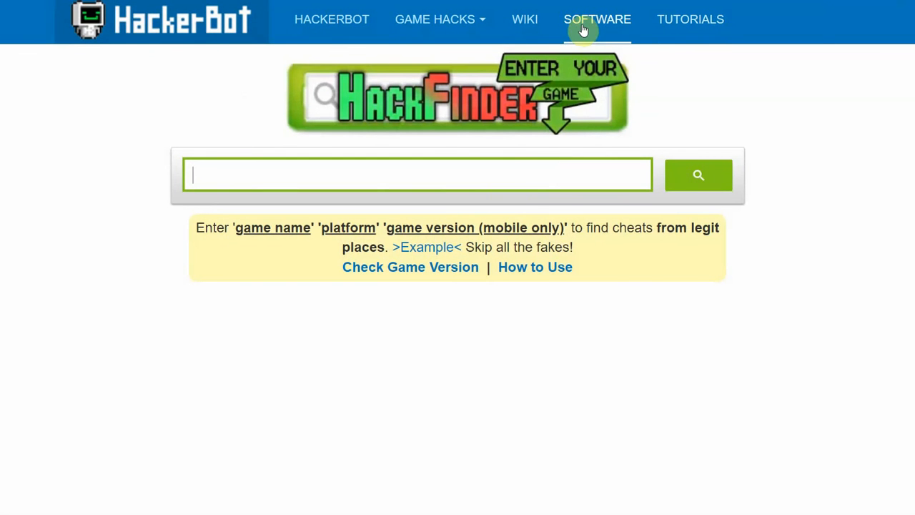
# Reach the #6 Cheat Droid entry in HackerBot's Android game-hacking apps article via the Software section.
pyautogui.click(330, 19)
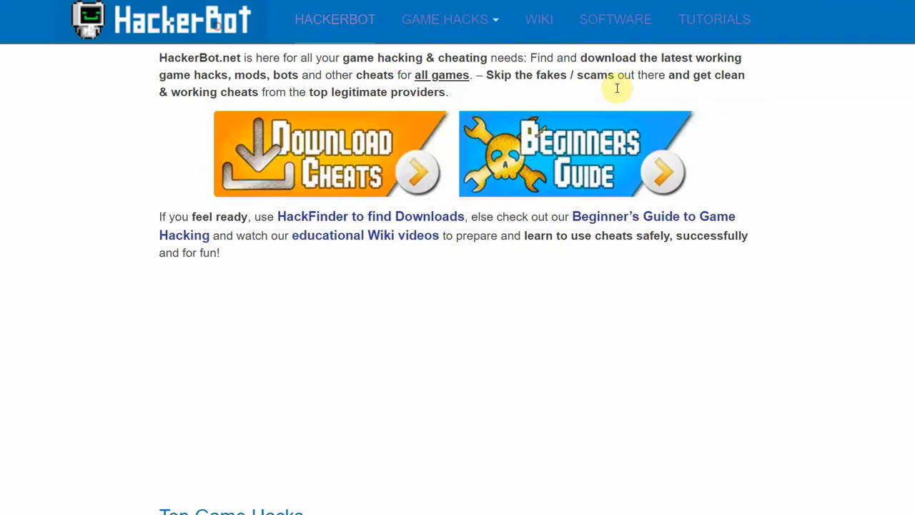
pyautogui.click(614, 19)
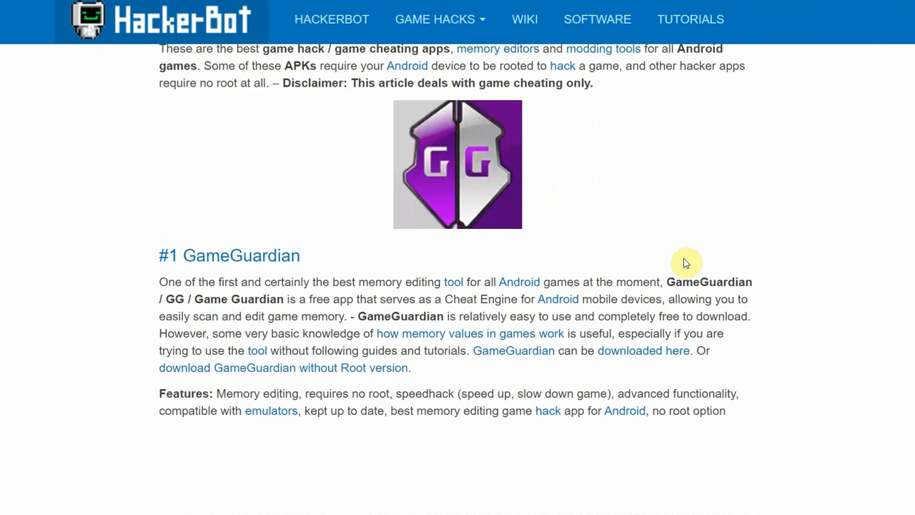
pyautogui.scroll(-3)
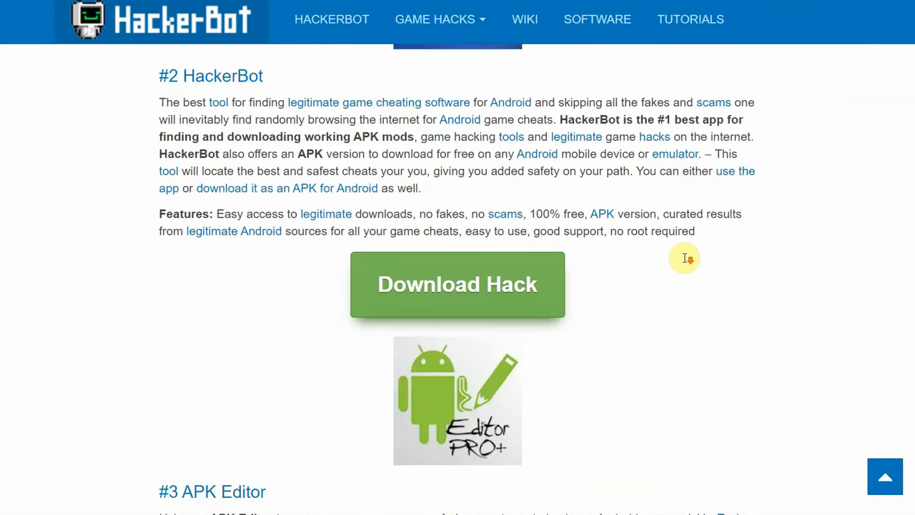
pyautogui.scroll(-3)
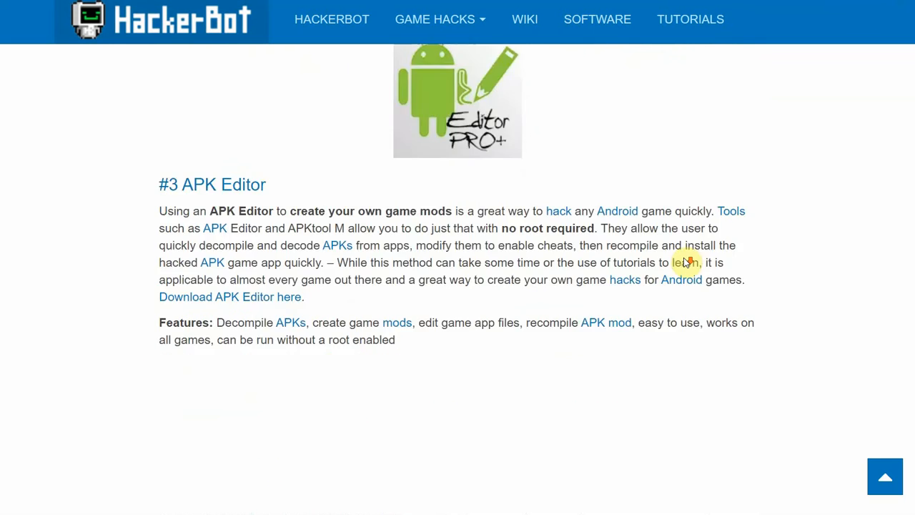
pyautogui.scroll(-3)
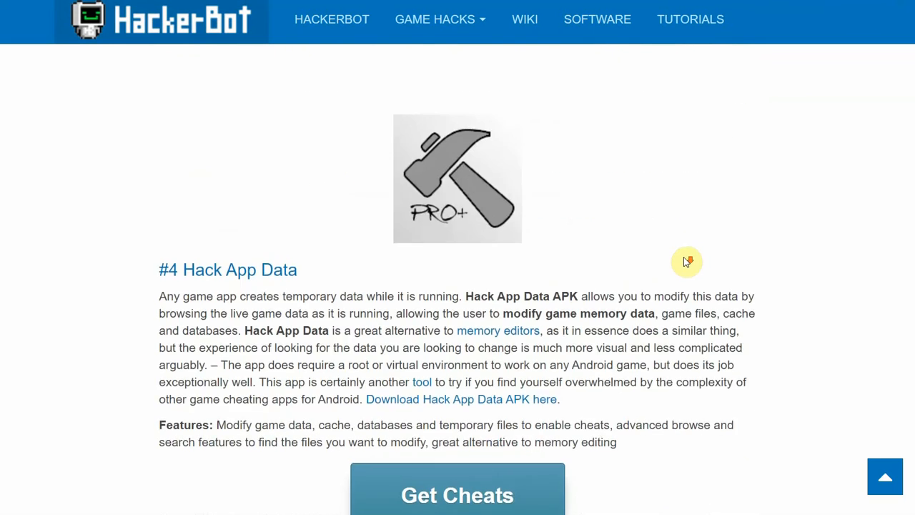
pyautogui.scroll(-3)
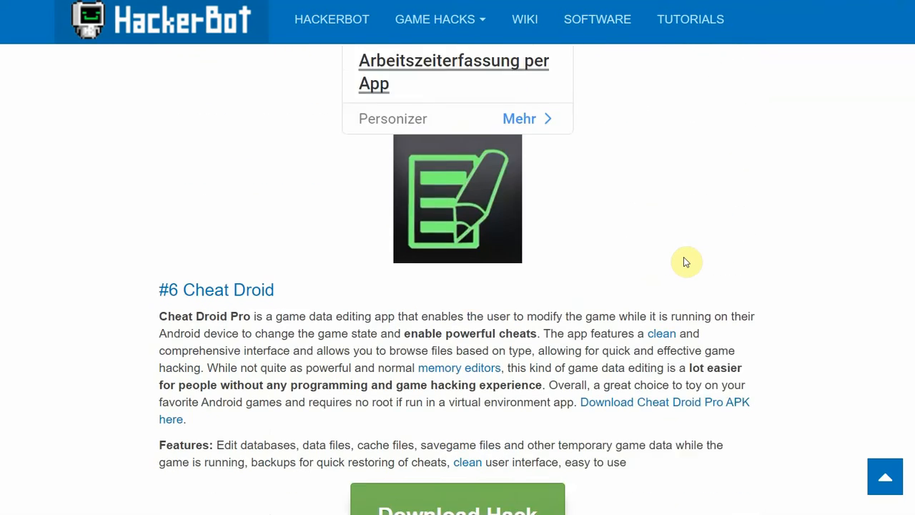
pyautogui.scroll(-3)
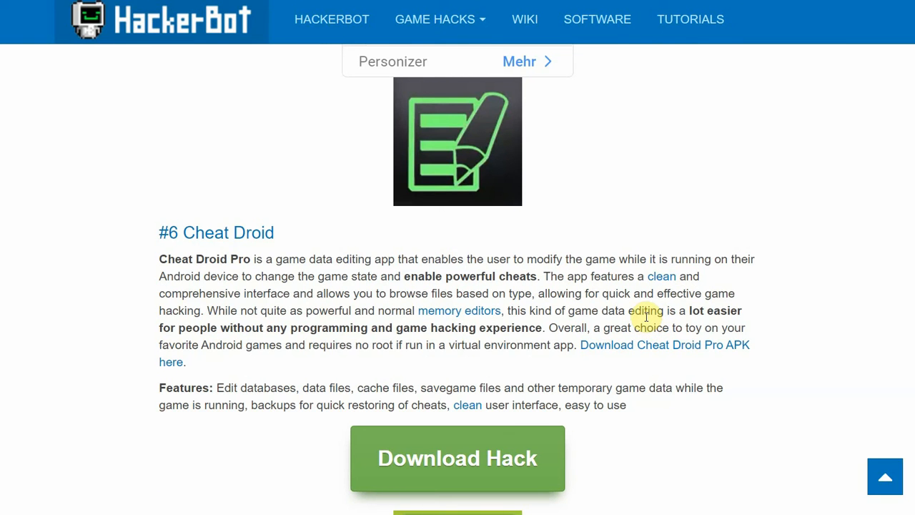
pyautogui.moveTo(645, 320)
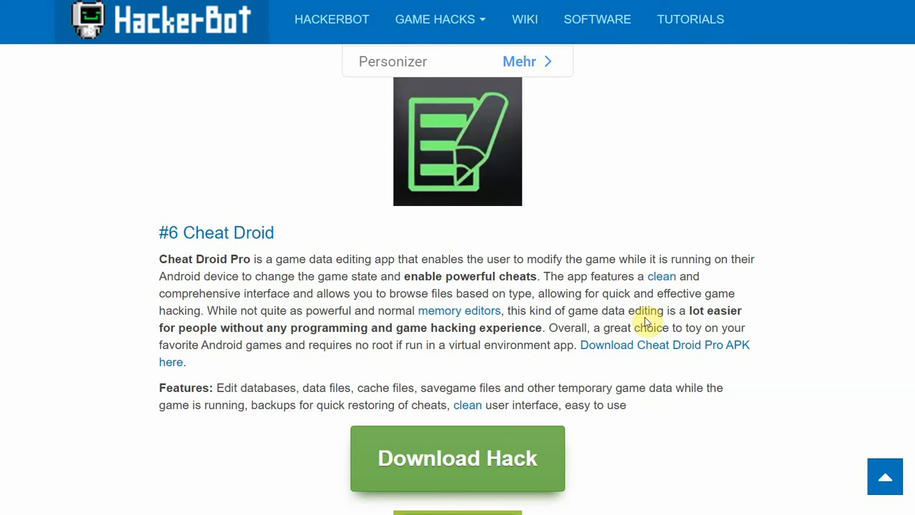